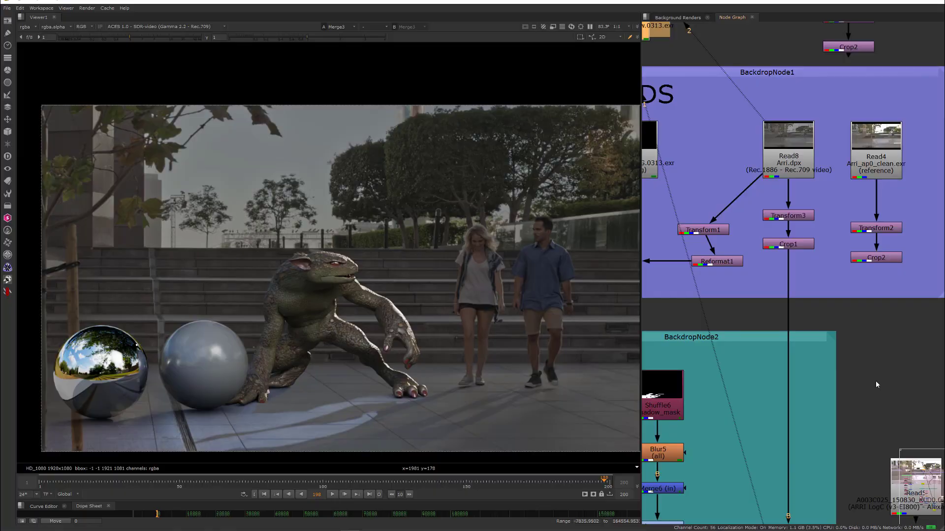
{"action": "mouse_move", "coordinate": [839, 325]}
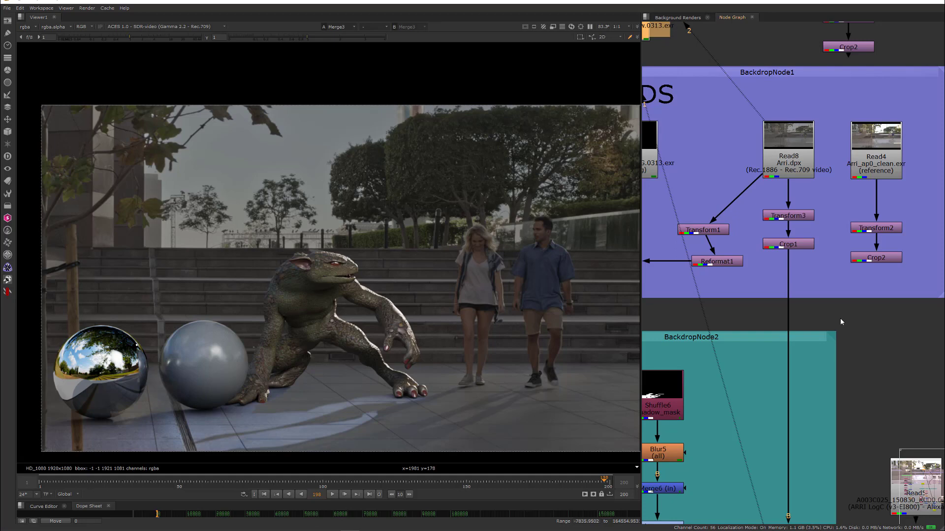
{"action": "mouse_move", "coordinate": [791, 145]}
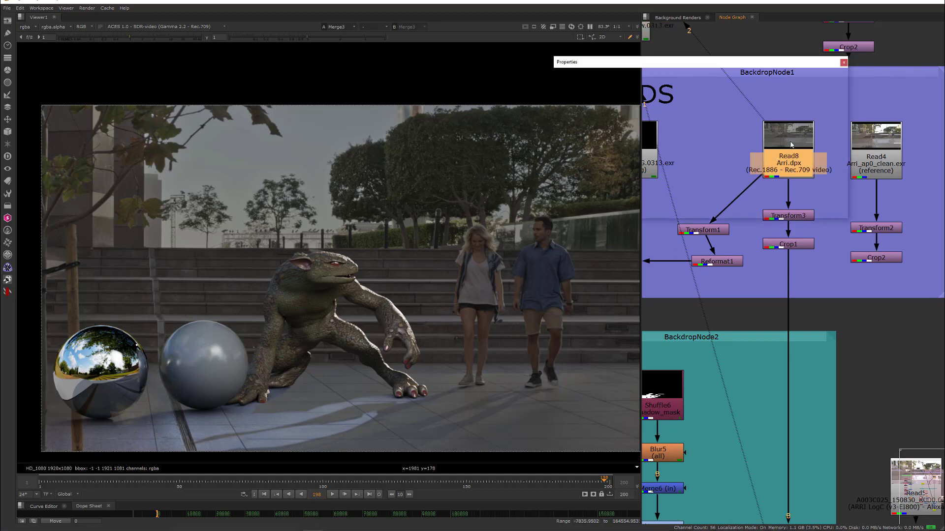
Step: Set Read8's Arri.dpx input transform to Input > File-io > Raw and close its properties
{"action": "left_click", "coordinate": [843, 62]}
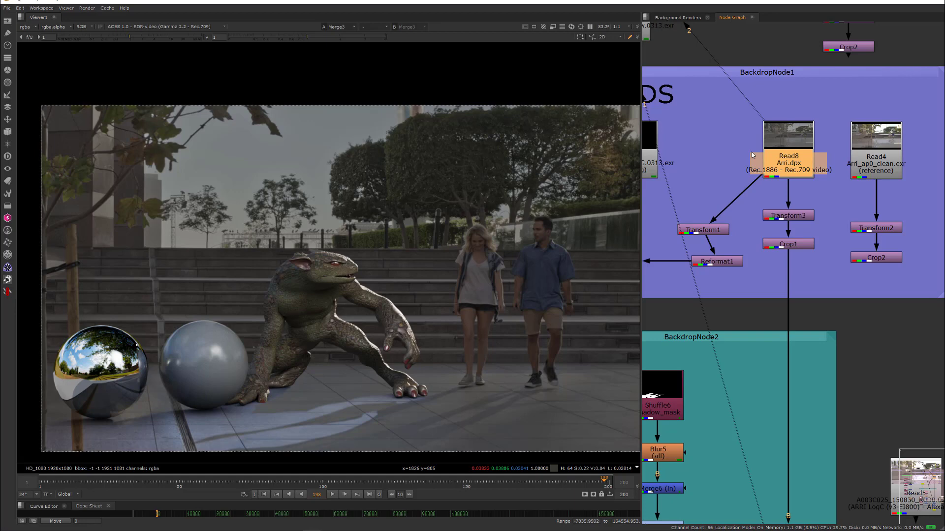
{"action": "double_click", "coordinate": [787, 163]}
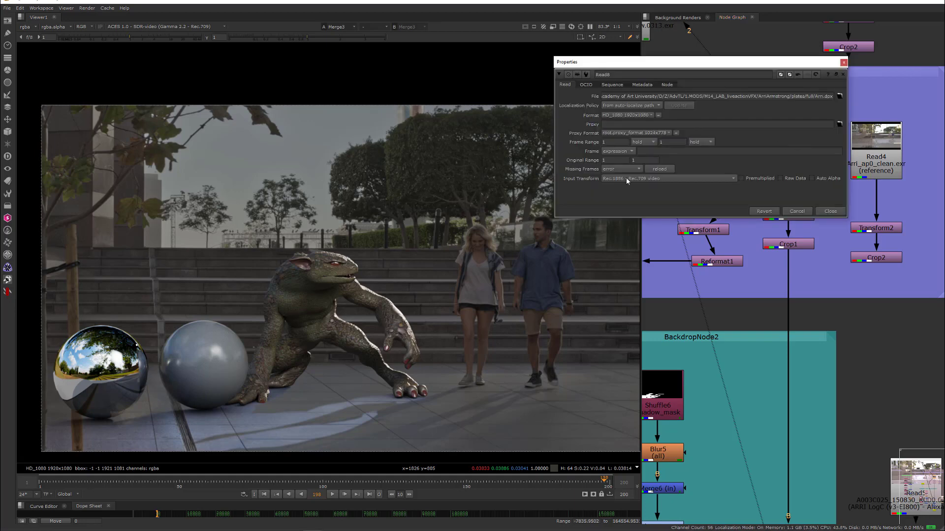
{"action": "left_click", "coordinate": [667, 179]}
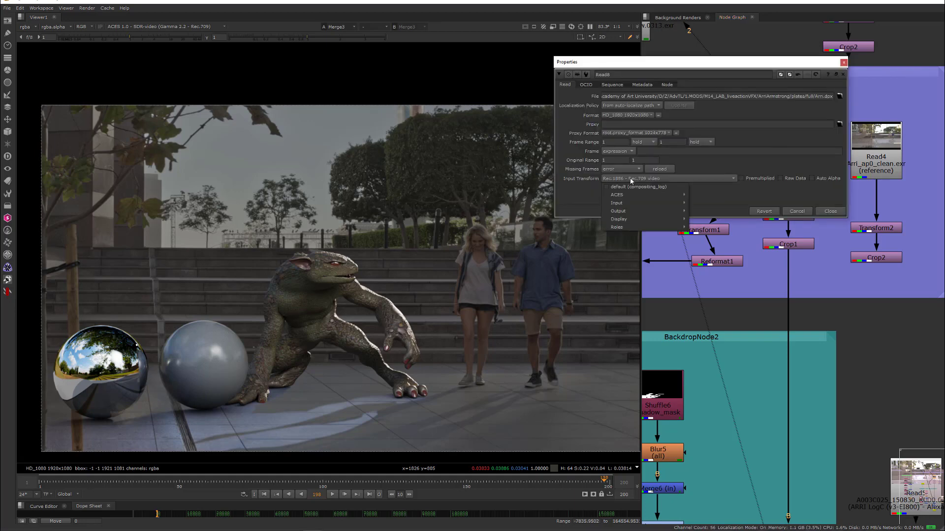
{"action": "mouse_move", "coordinate": [616, 195]}
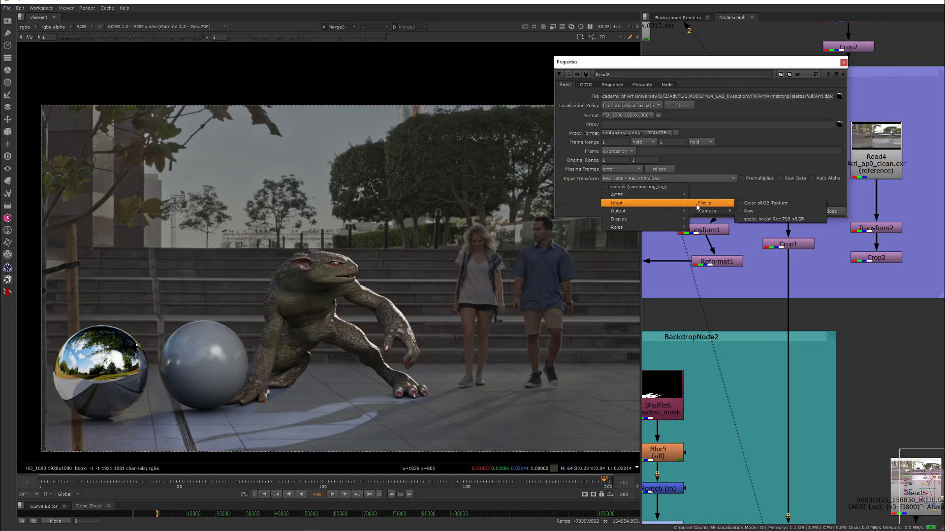
{"action": "left_click", "coordinate": [749, 211]}
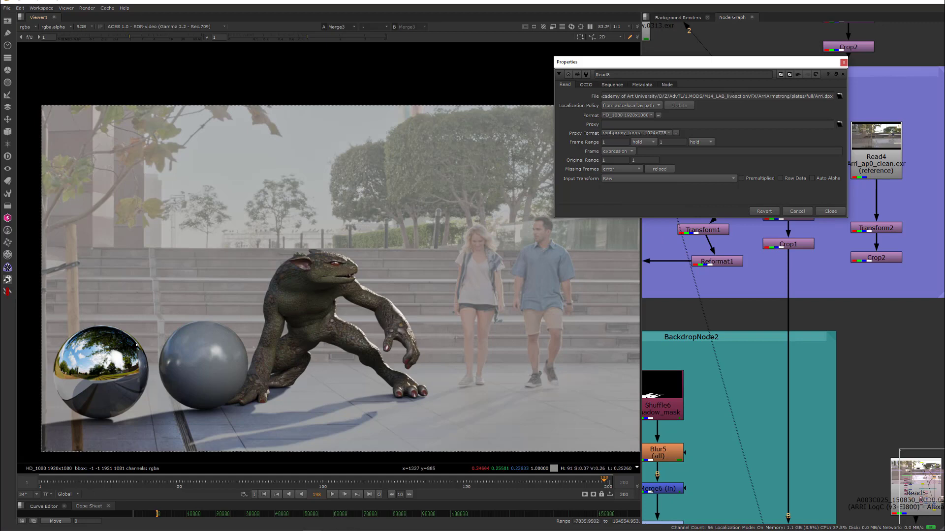
{"action": "left_click", "coordinate": [830, 211]}
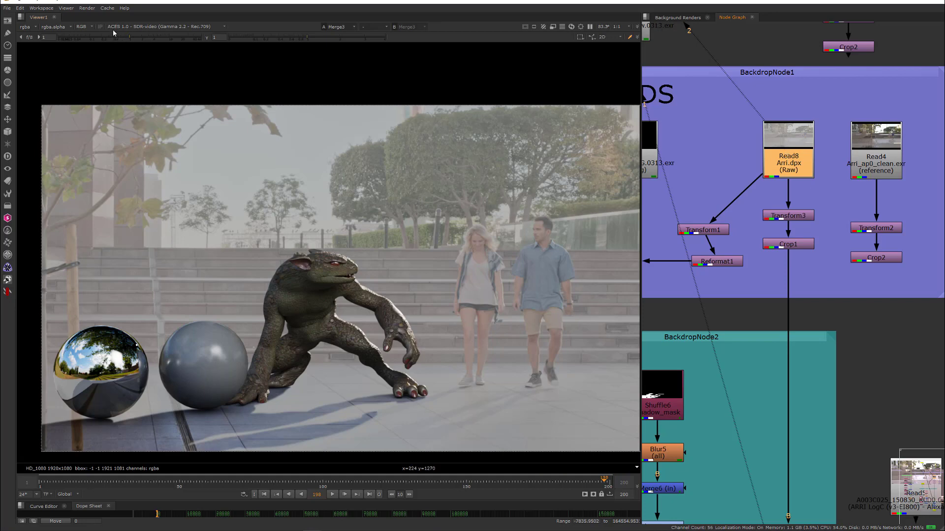
{"action": "mouse_move", "coordinate": [182, 56]}
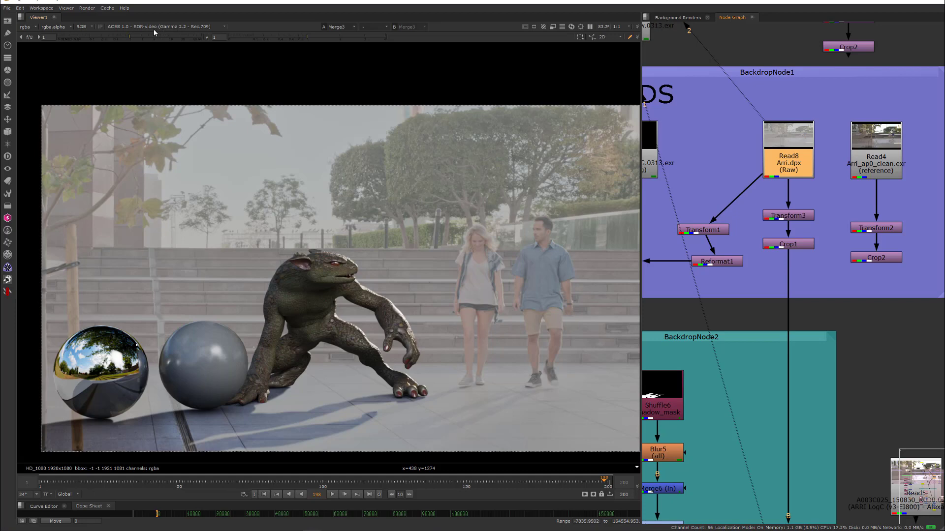
{"action": "mouse_move", "coordinate": [733, 183]}
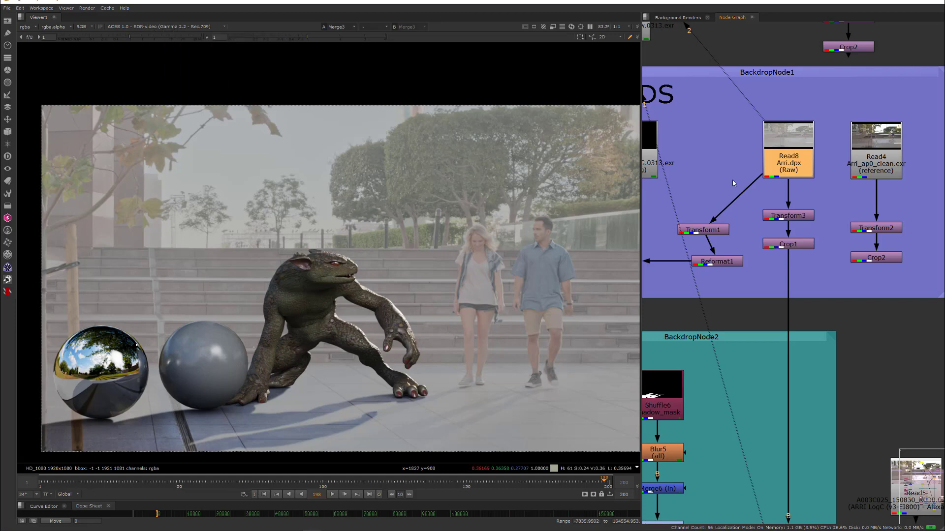
{"action": "mouse_move", "coordinate": [788, 143]}
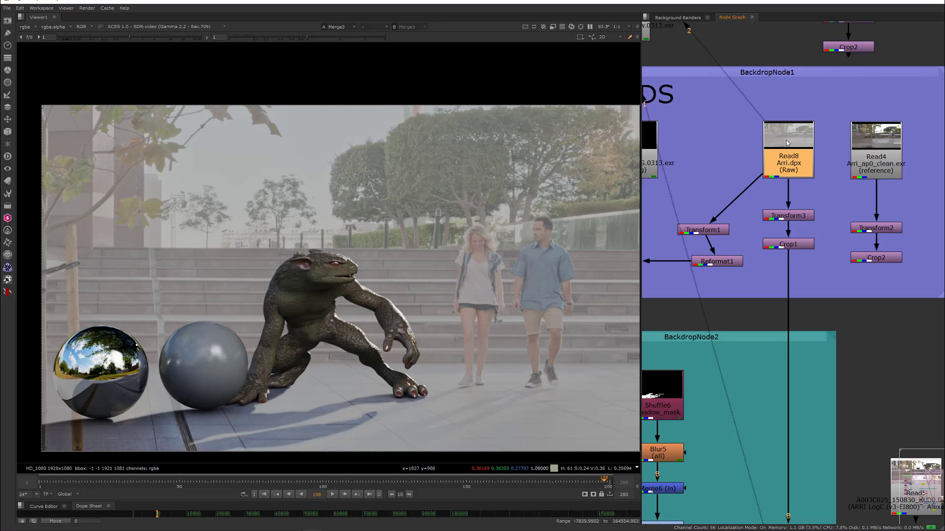
Step: Set Read8's input transform to ARRI LogC (v3-EI800) - AlexaWideGamut
{"action": "double_click", "coordinate": [787, 133]}
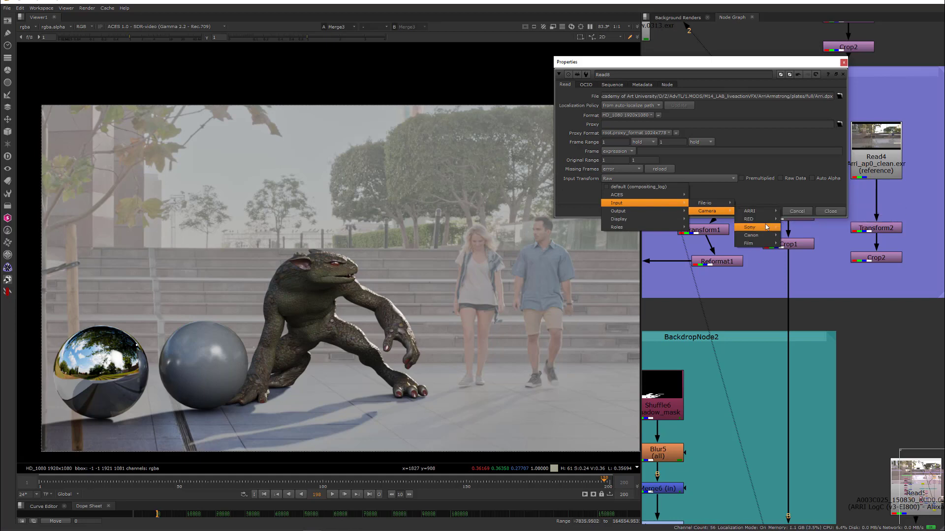
{"action": "mouse_move", "coordinate": [751, 235]}
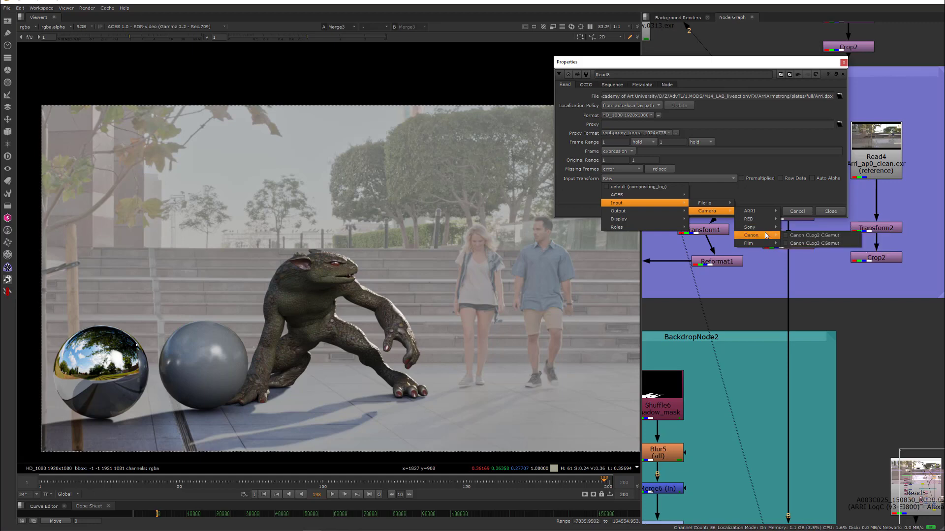
{"action": "mouse_move", "coordinate": [749, 244]}
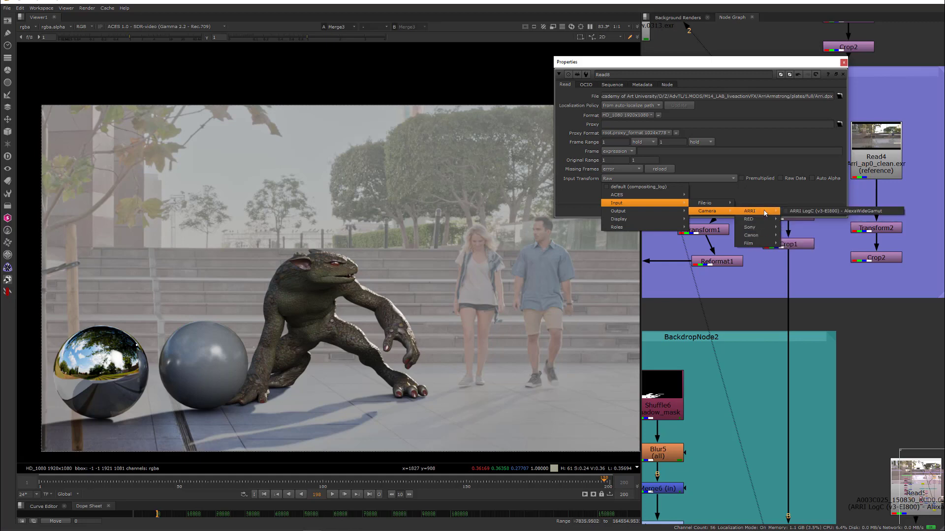
{"action": "mouse_move", "coordinate": [841, 211]}
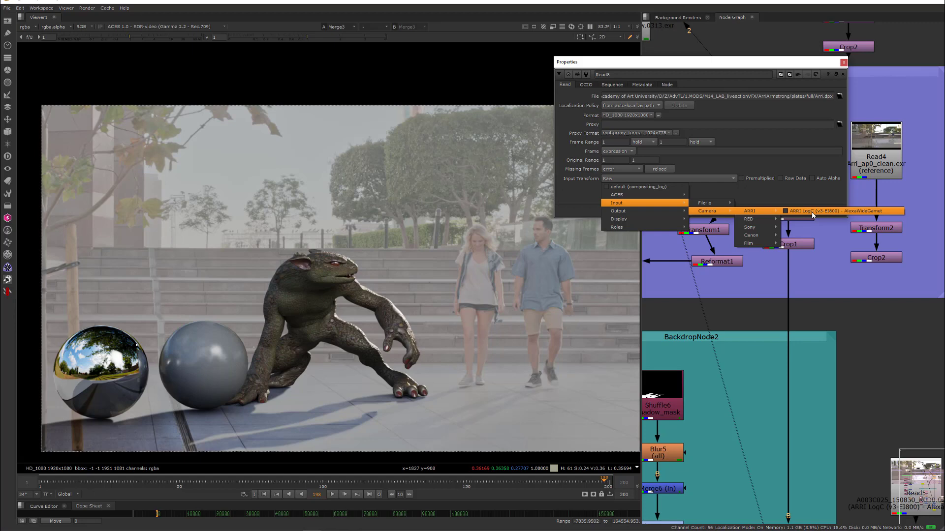
{"action": "left_click", "coordinate": [846, 211]}
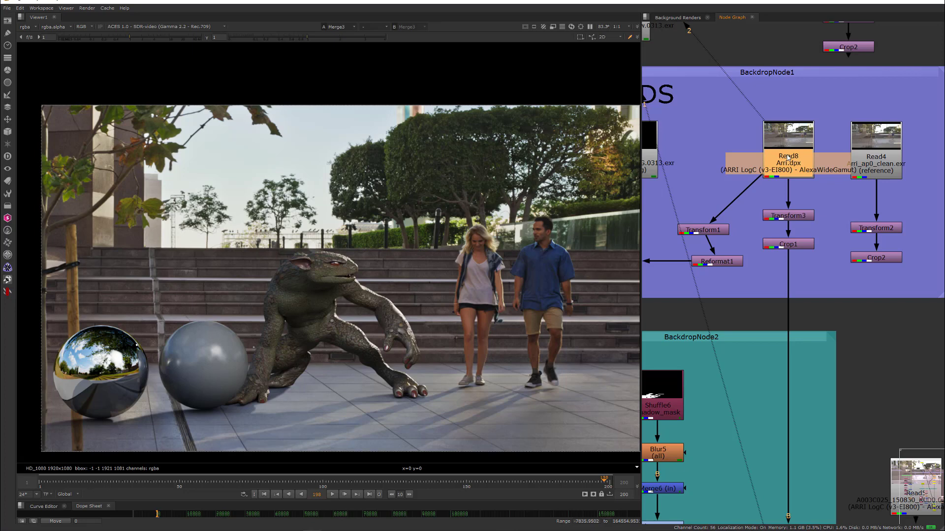
{"action": "mouse_move", "coordinate": [807, 191]}
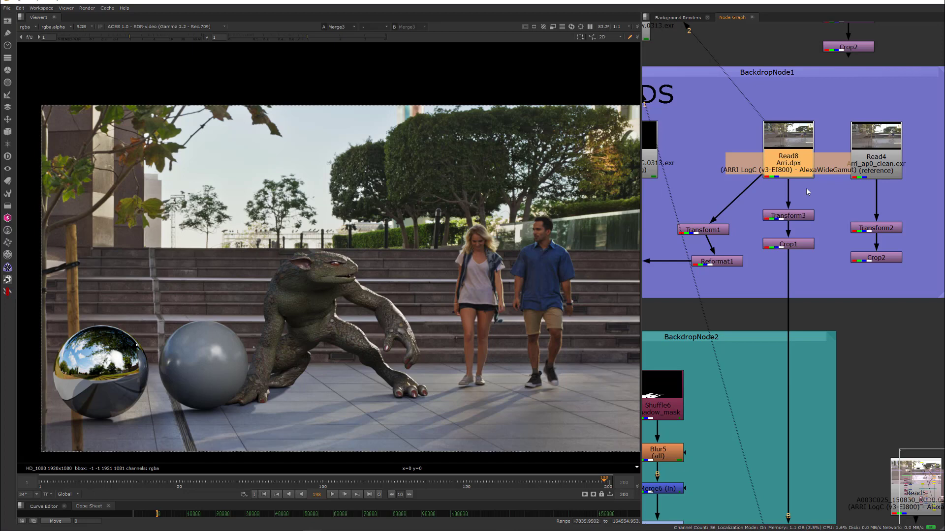
{"action": "double_click", "coordinate": [788, 141]}
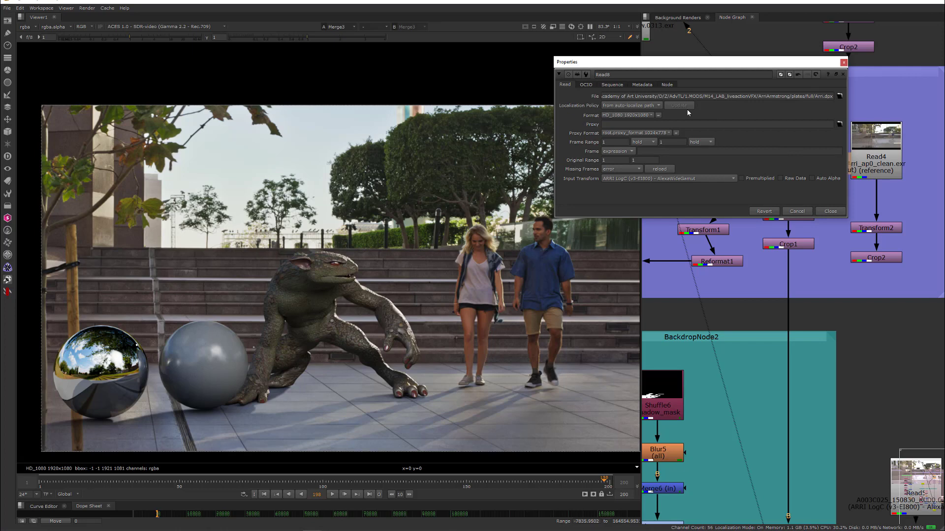
{"action": "left_click", "coordinate": [642, 85]}
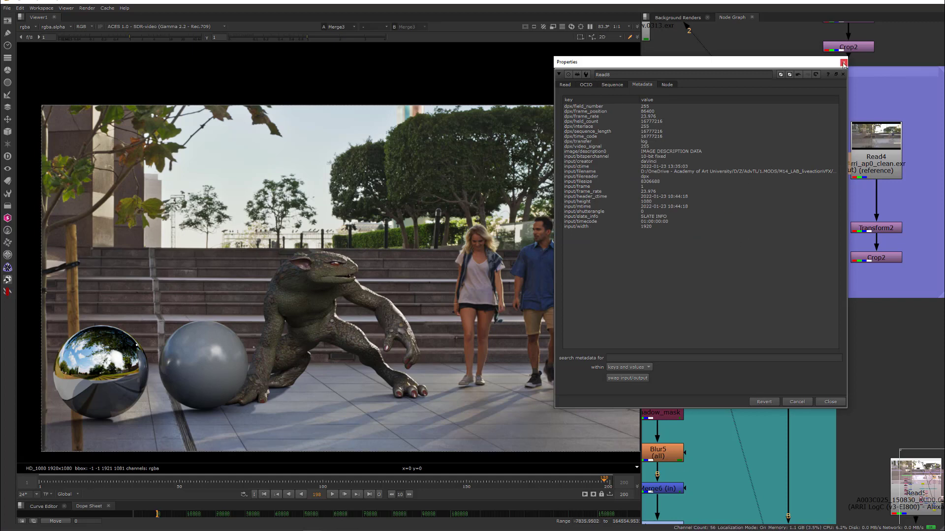
{"action": "left_click", "coordinate": [843, 63]}
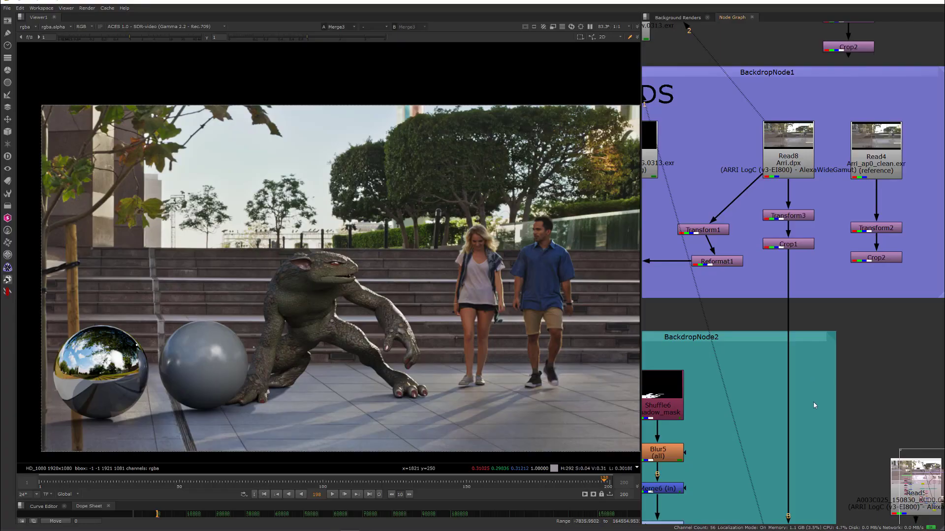
{"action": "mouse_move", "coordinate": [816, 437]}
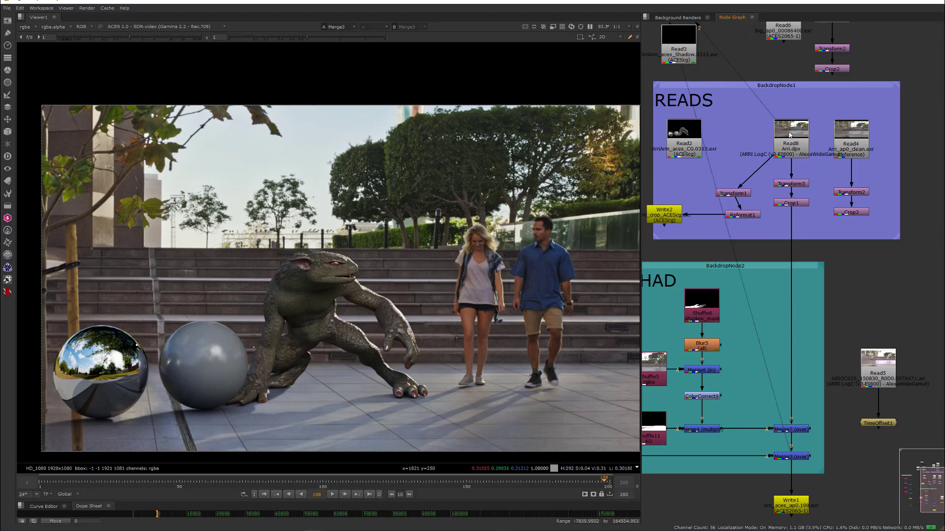
{"action": "mouse_move", "coordinate": [760, 398]}
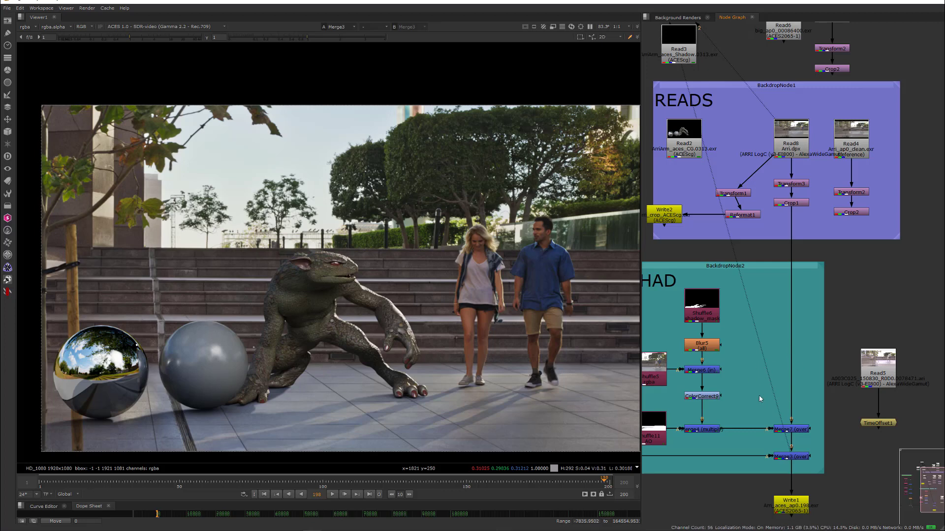
{"action": "mouse_move", "coordinate": [365, 346]}
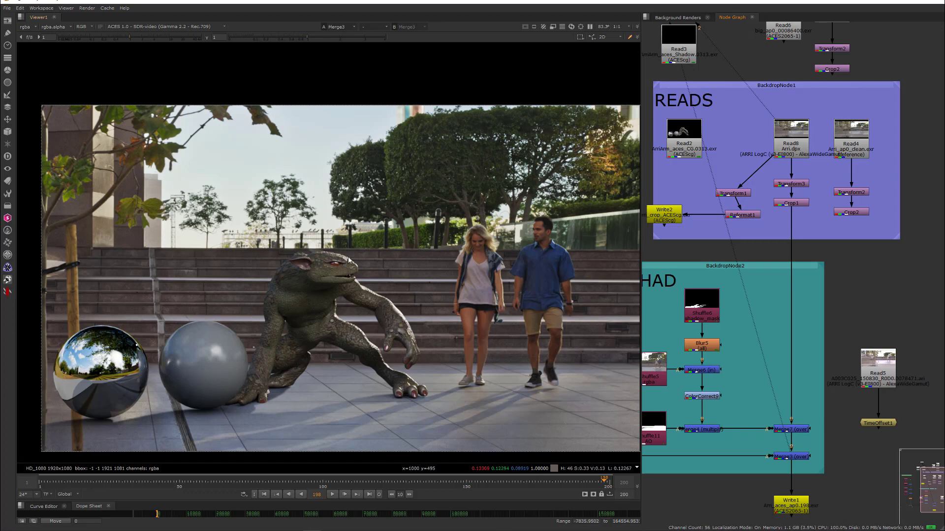
{"action": "mouse_move", "coordinate": [494, 289]}
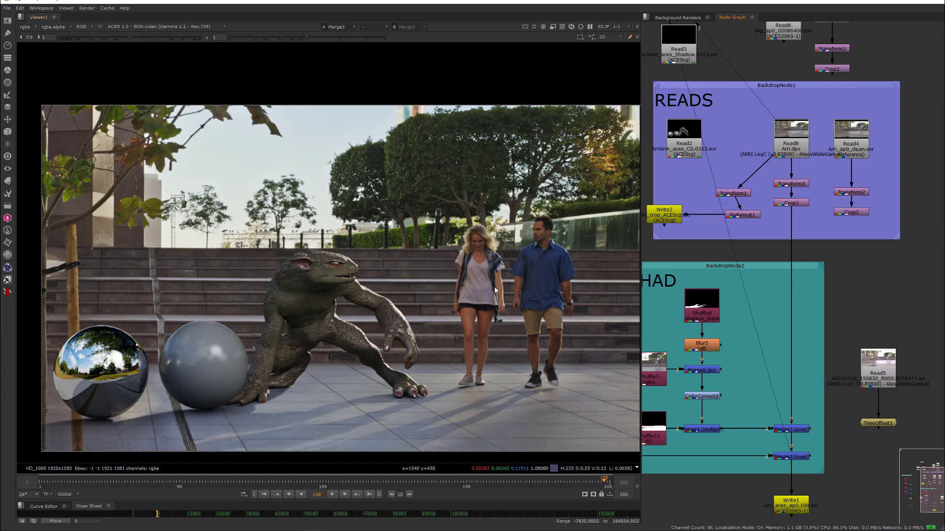
{"action": "mouse_move", "coordinate": [800, 449]}
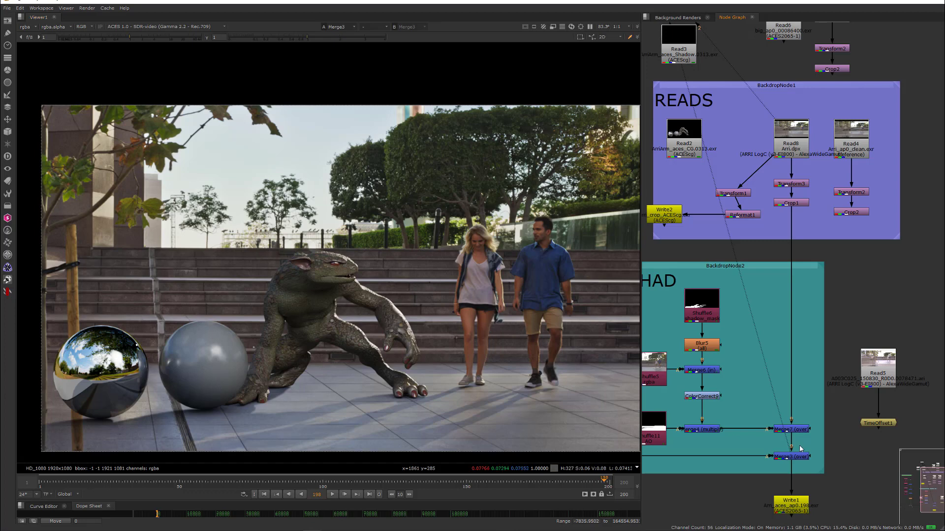
{"action": "mouse_move", "coordinate": [791, 504]}
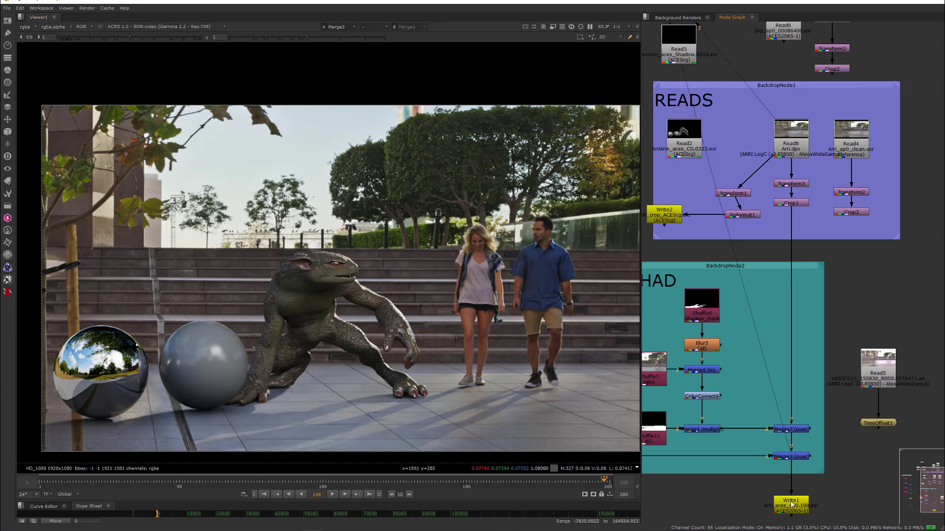
Step: Set Write1's output transform to ARRI LogC (v3-EI800) - AlexaWideGamut and close its properties
{"action": "left_click", "coordinate": [791, 143]}
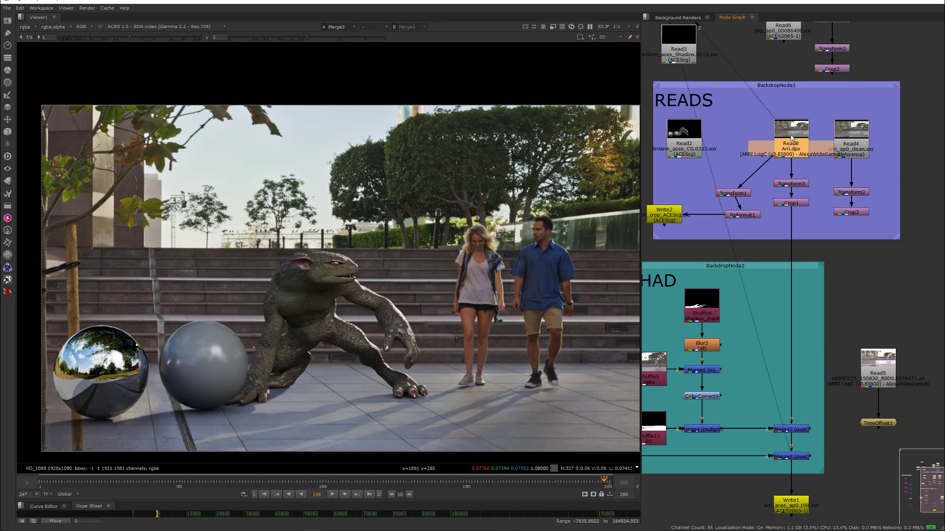
{"action": "mouse_move", "coordinate": [830, 448]}
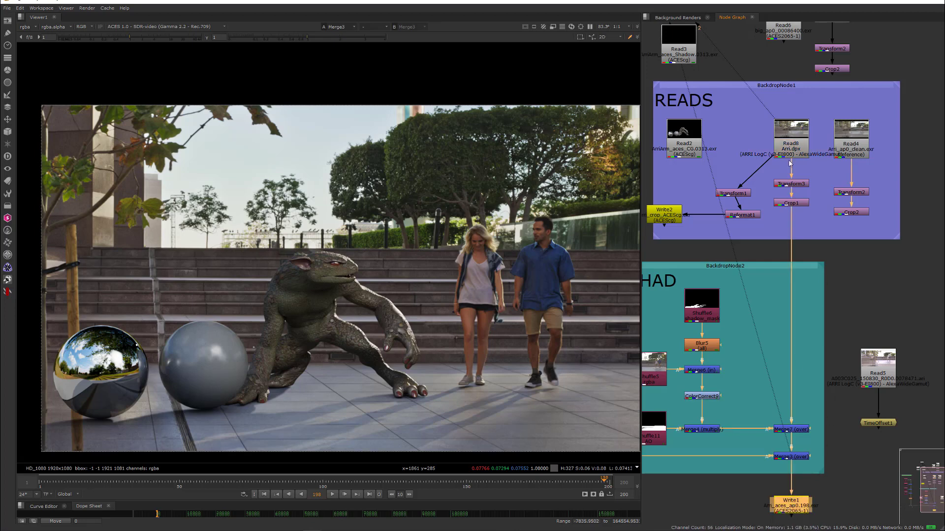
{"action": "double_click", "coordinate": [790, 503]}
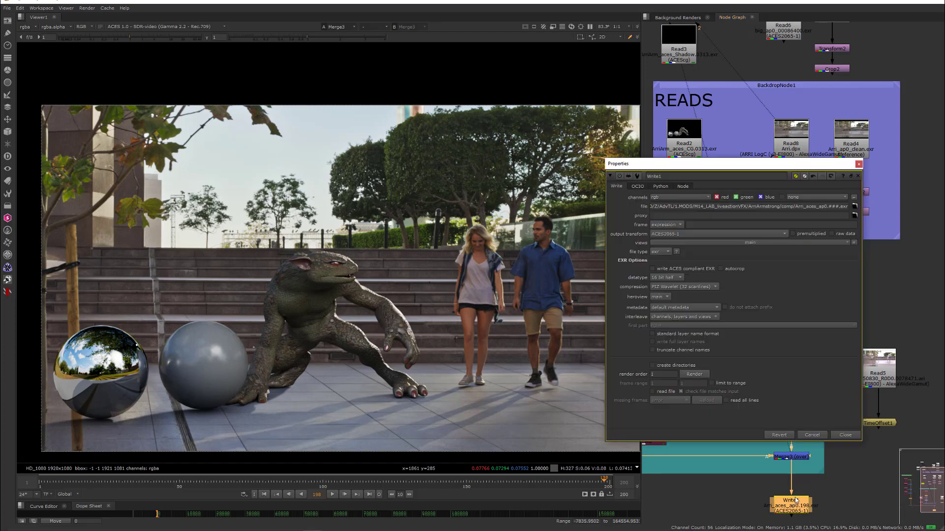
{"action": "mouse_move", "coordinate": [686, 239]}
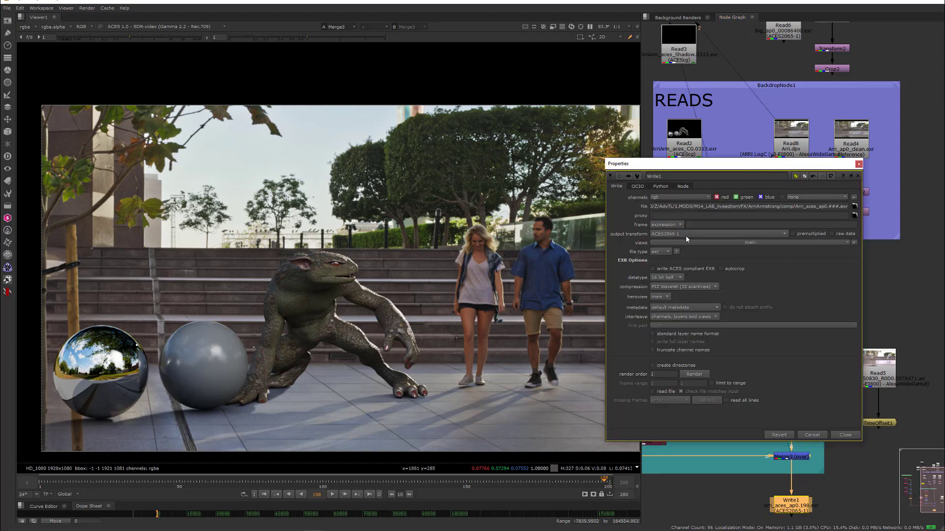
{"action": "left_click", "coordinate": [716, 234]}
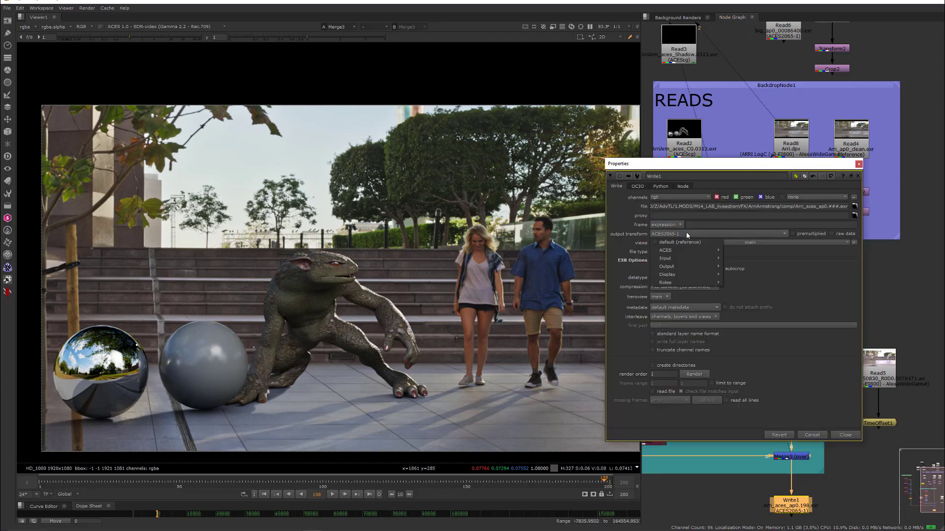
{"action": "mouse_move", "coordinate": [665, 258]}
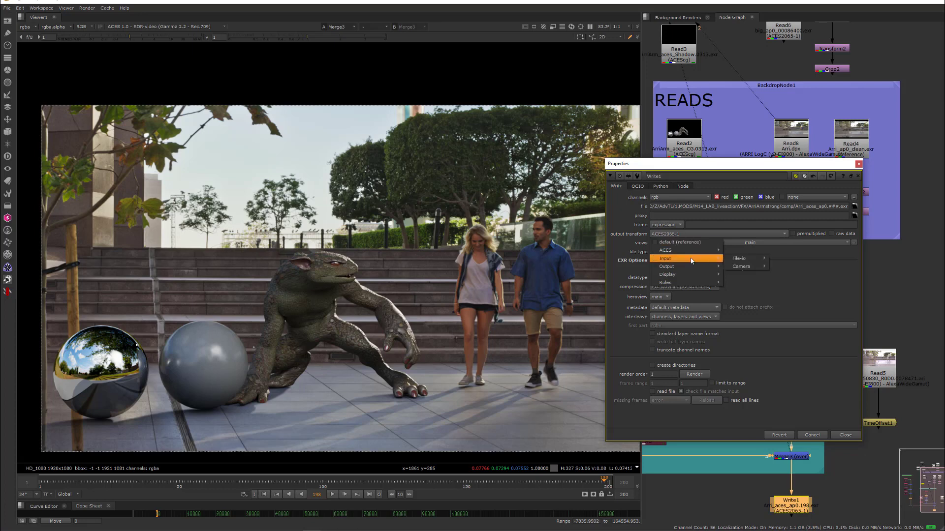
{"action": "mouse_move", "coordinate": [742, 266]}
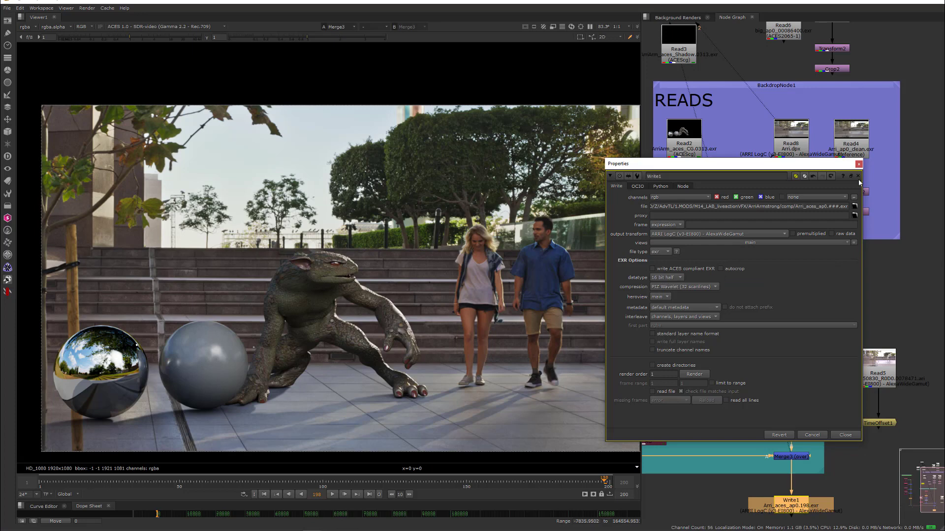
{"action": "left_click", "coordinate": [858, 176]}
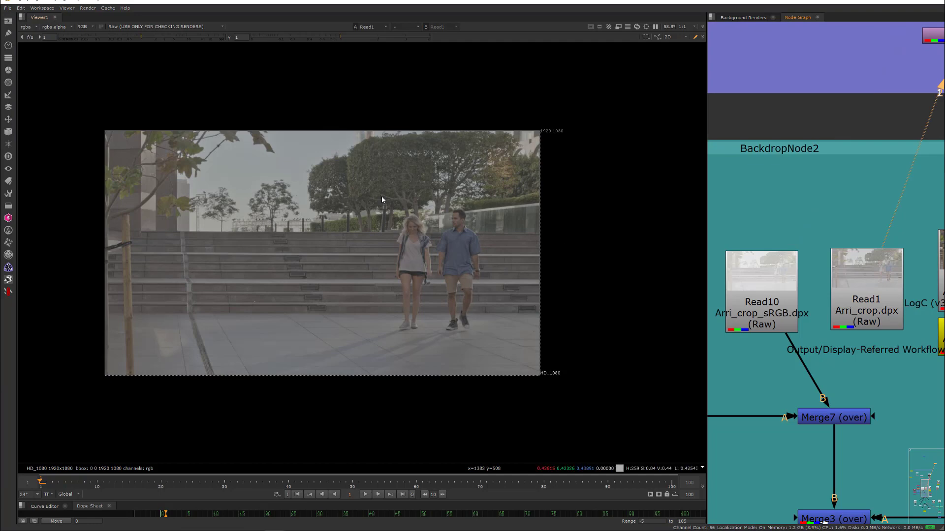
{"action": "mouse_move", "coordinate": [345, 235]}
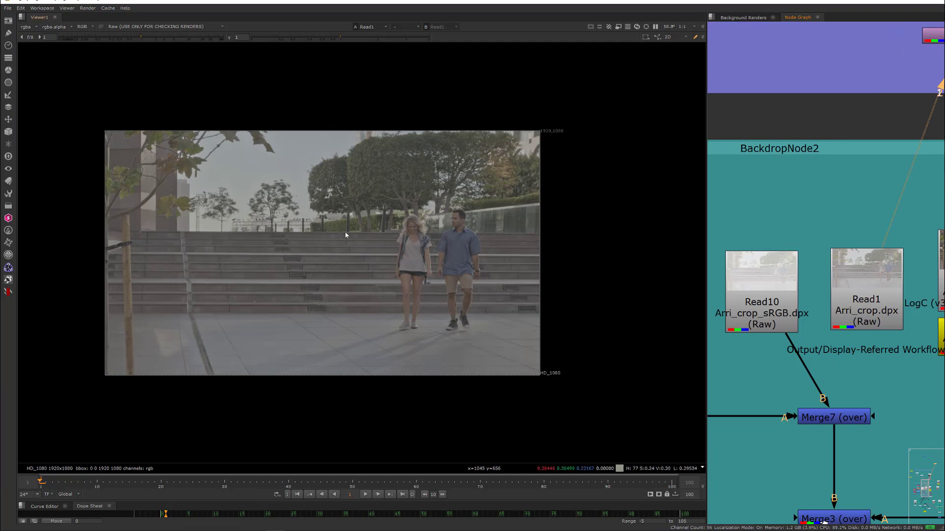
{"action": "mouse_move", "coordinate": [114, 33]}
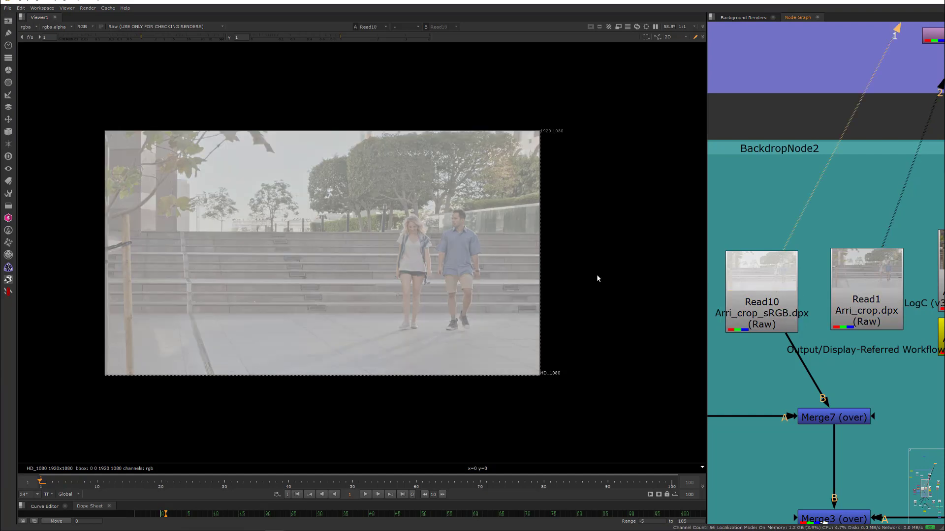
{"action": "mouse_move", "coordinate": [346, 273]}
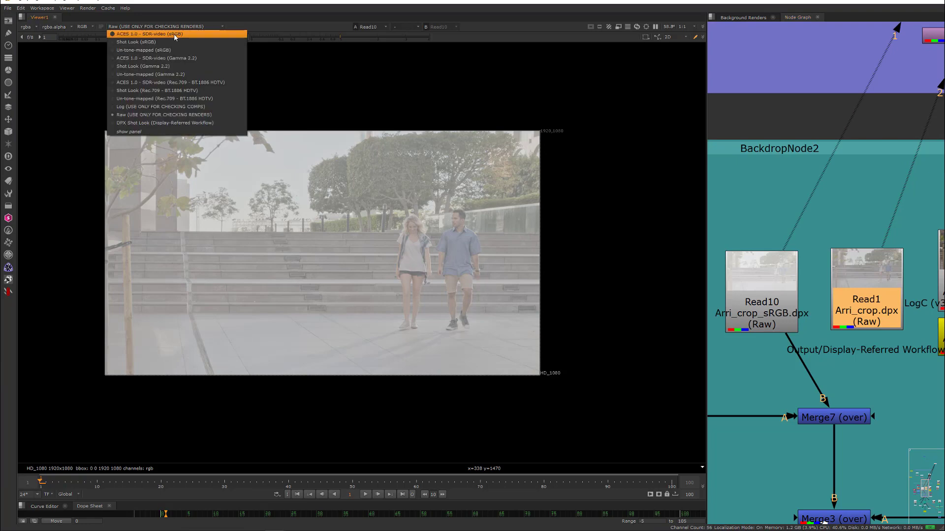
Step: Switch the viewer from Raw to ACES 1.0 SDR-video and select the Read1 Arri_crop.dpx node
{"action": "left_click", "coordinate": [148, 34]}
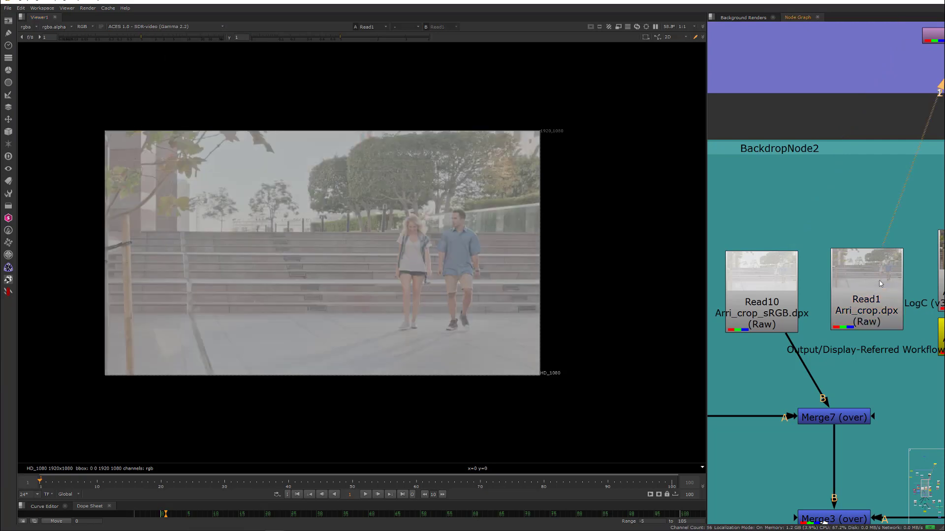
{"action": "left_click", "coordinate": [867, 289]}
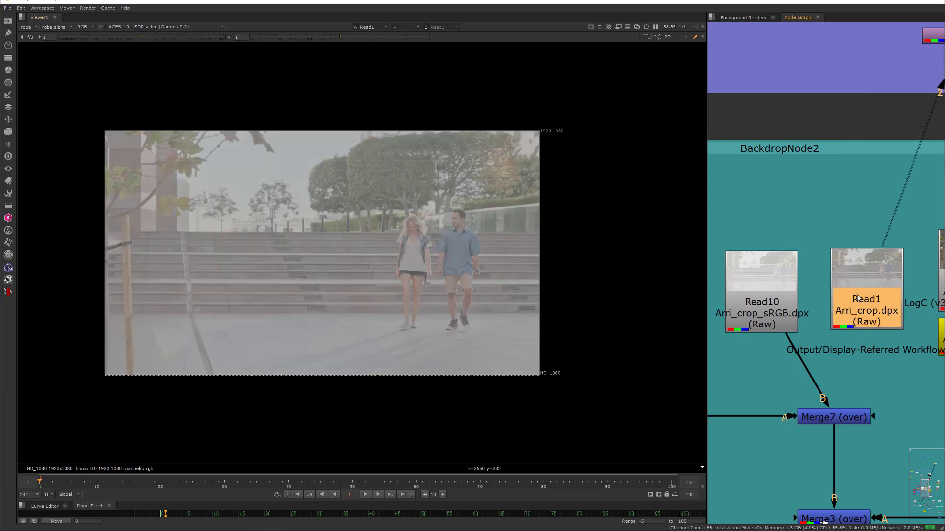
Step: Set Read1's input transform to ARRI LogC (v3-EI800) - AlexaWideGamut and close its properties
{"action": "left_click", "coordinate": [523, 259]}
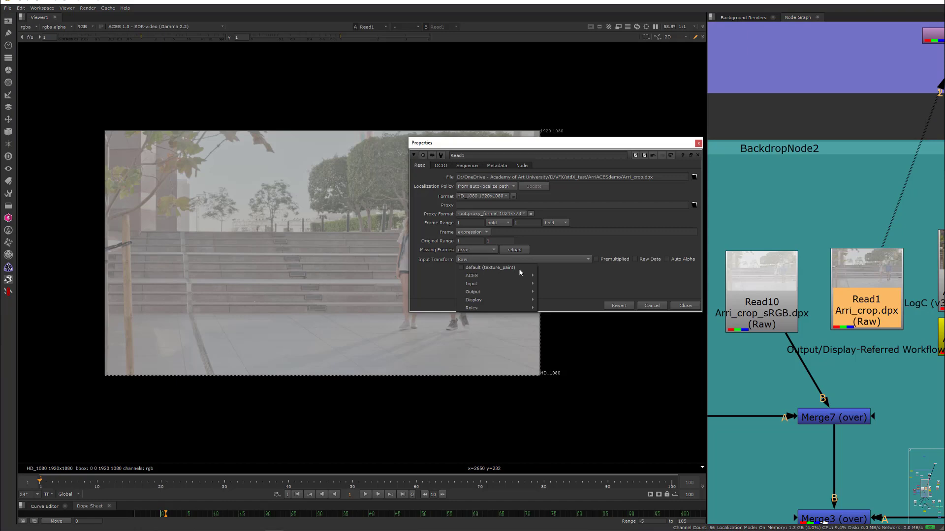
{"action": "mouse_move", "coordinate": [472, 283]}
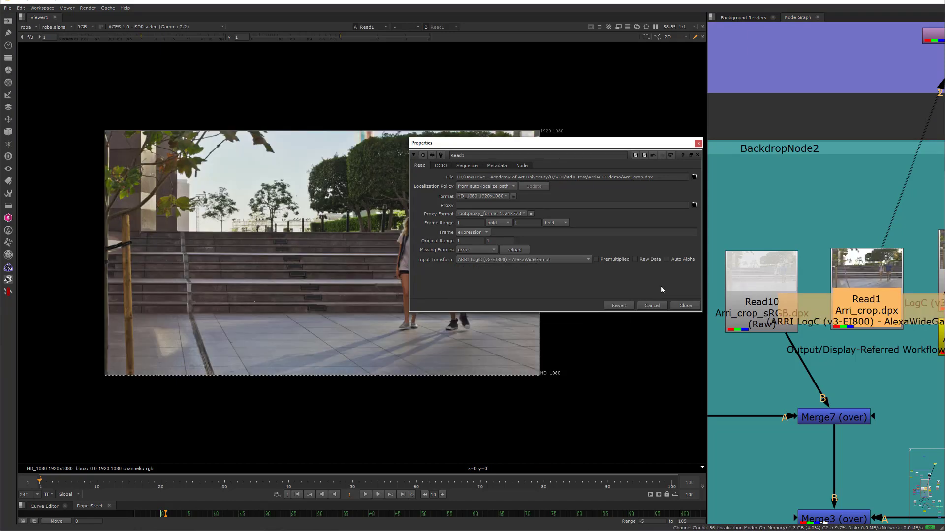
{"action": "left_click", "coordinate": [685, 306]}
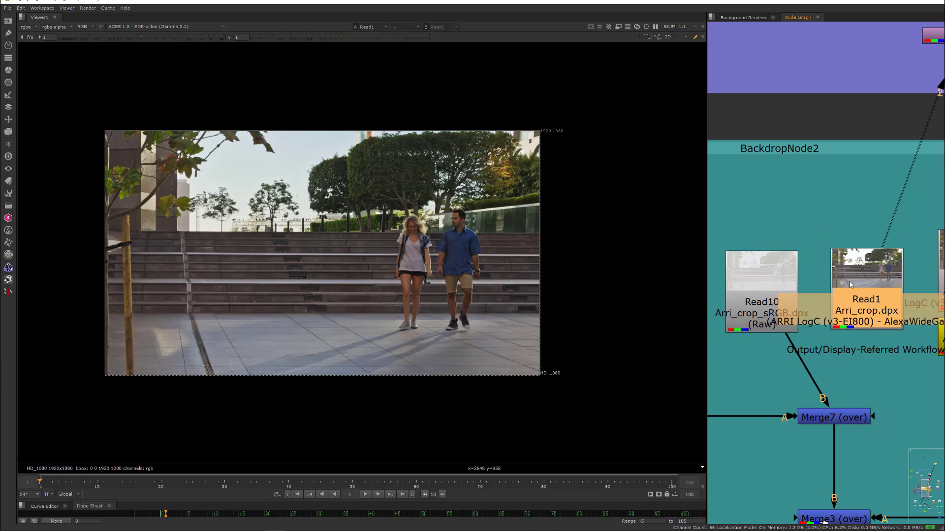
{"action": "mouse_move", "coordinate": [350, 271]}
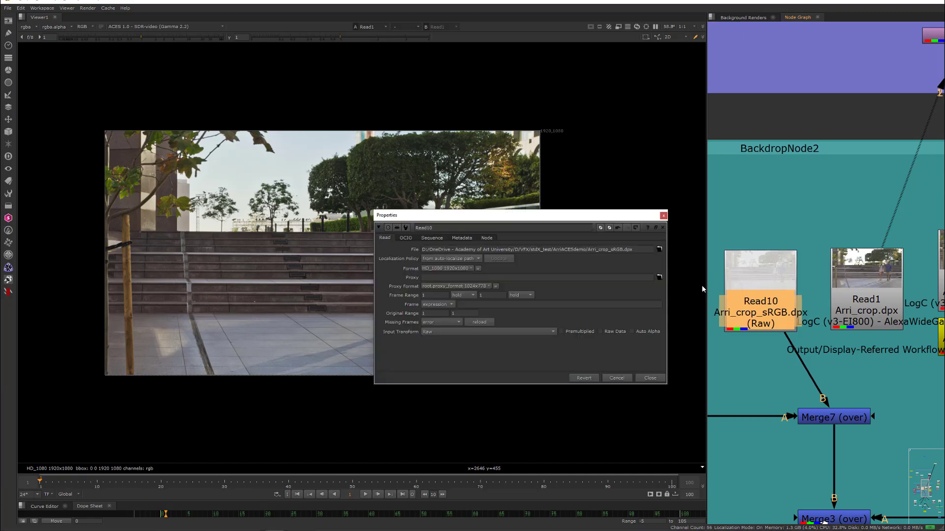
Step: Close Read10's settings and compare its raw footage with the sRGB and LogC to ACEScg conversions in the viewer
{"action": "left_click", "coordinate": [488, 331]}
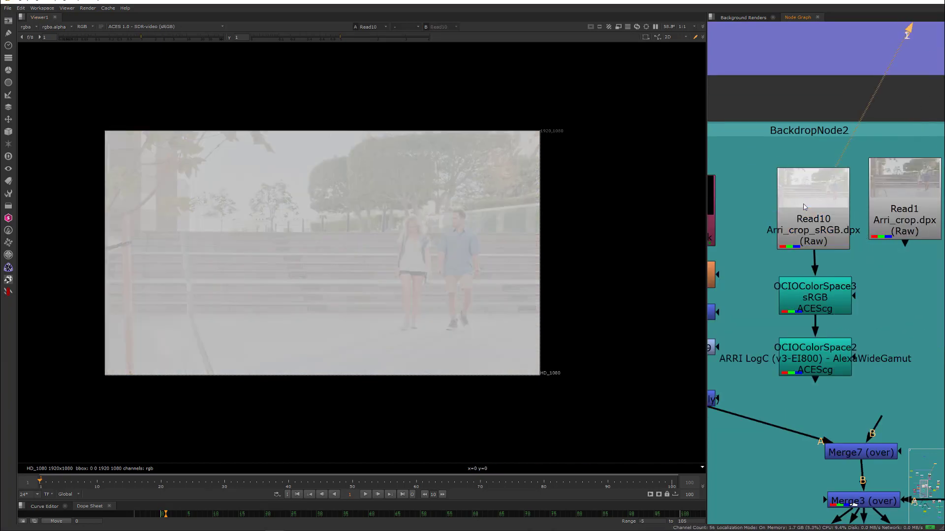
{"action": "left_click", "coordinate": [814, 297]}
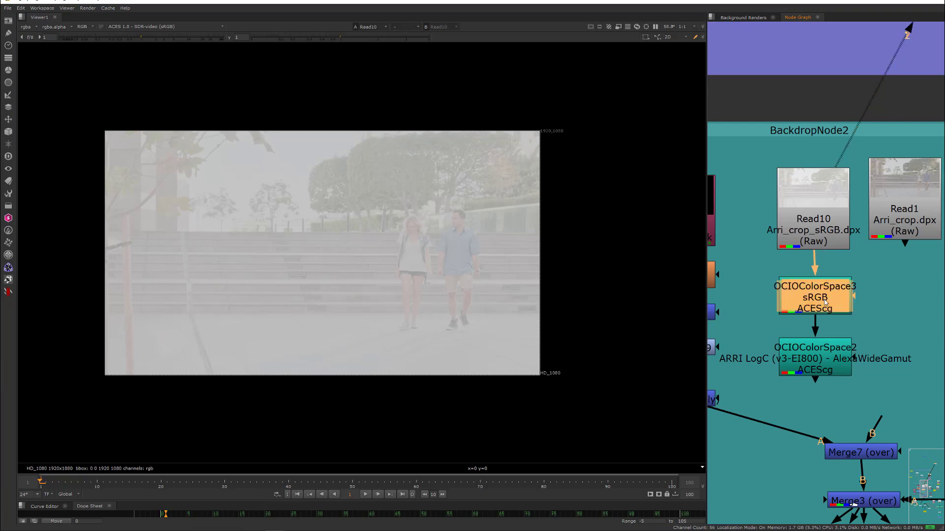
{"action": "mouse_move", "coordinate": [837, 302]}
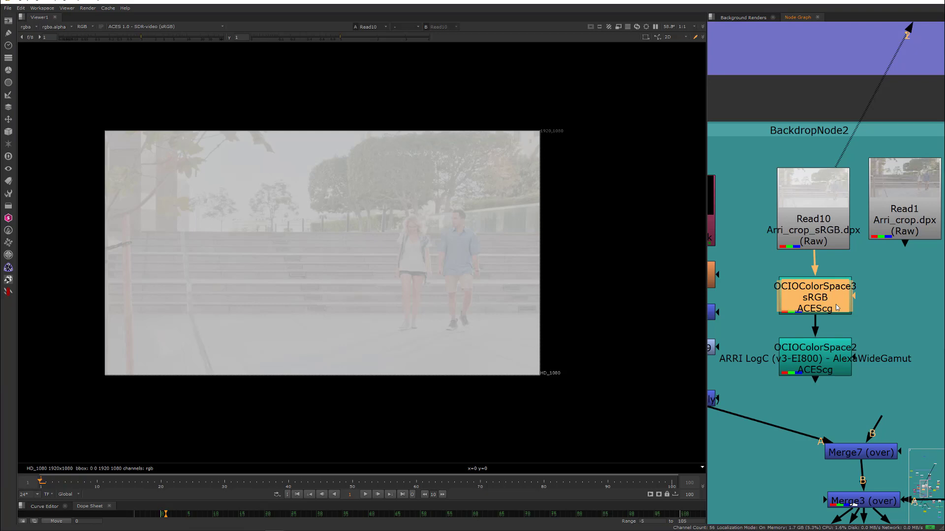
{"action": "mouse_move", "coordinate": [829, 366]}
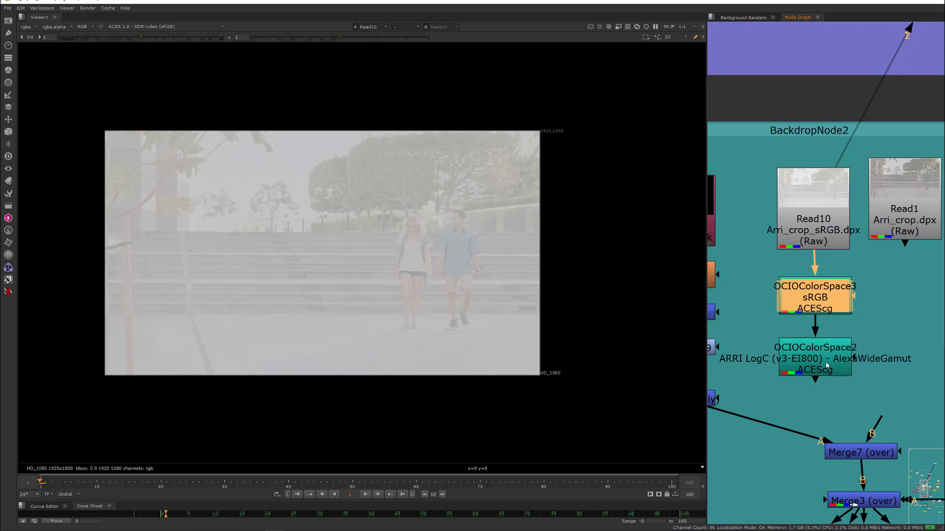
{"action": "left_click", "coordinate": [814, 358]}
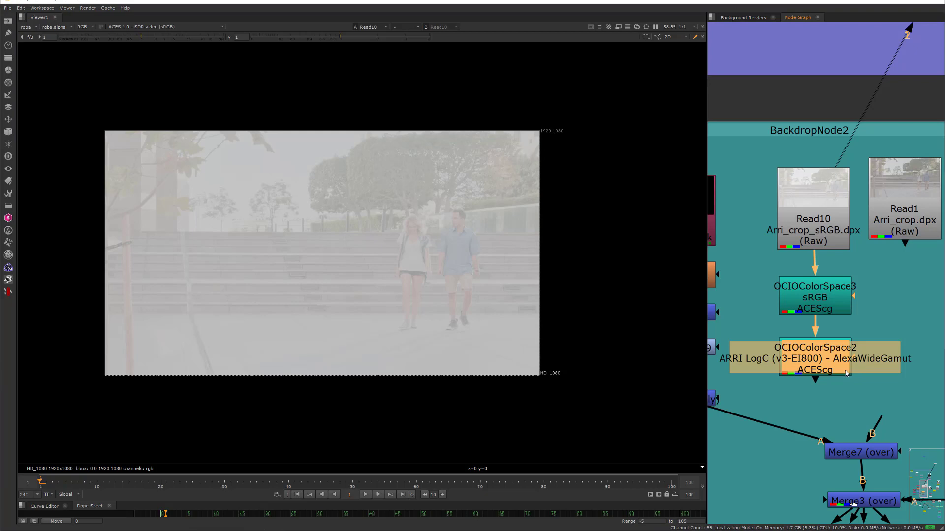
{"action": "left_click", "coordinate": [815, 359]}
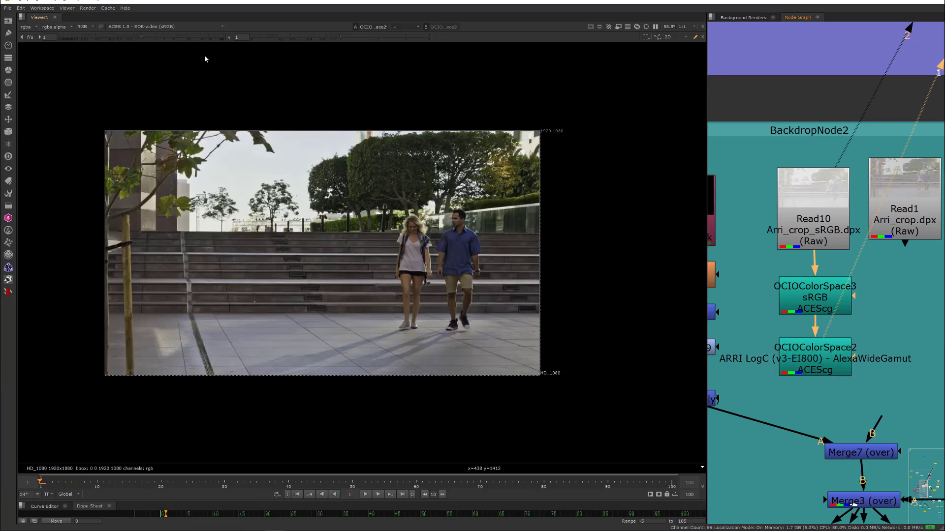
{"action": "mouse_move", "coordinate": [295, 197]}
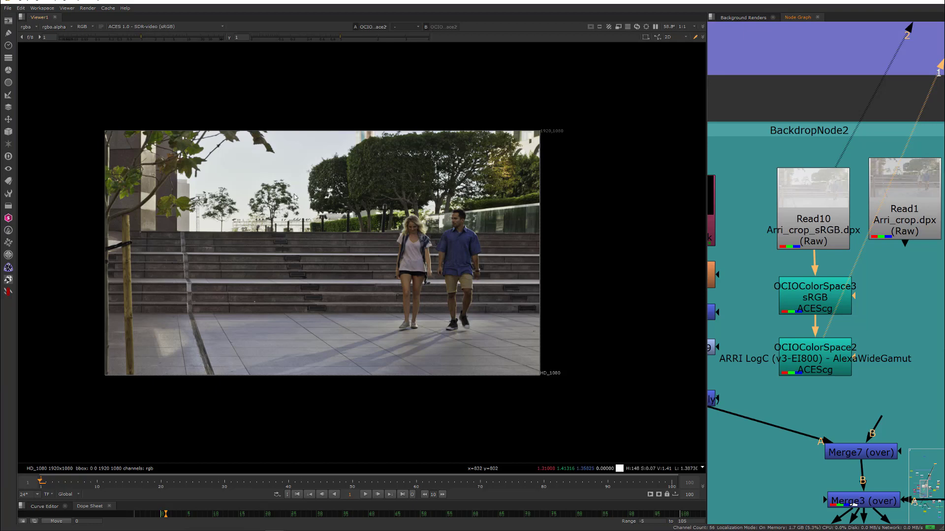
{"action": "mouse_move", "coordinate": [801, 368]}
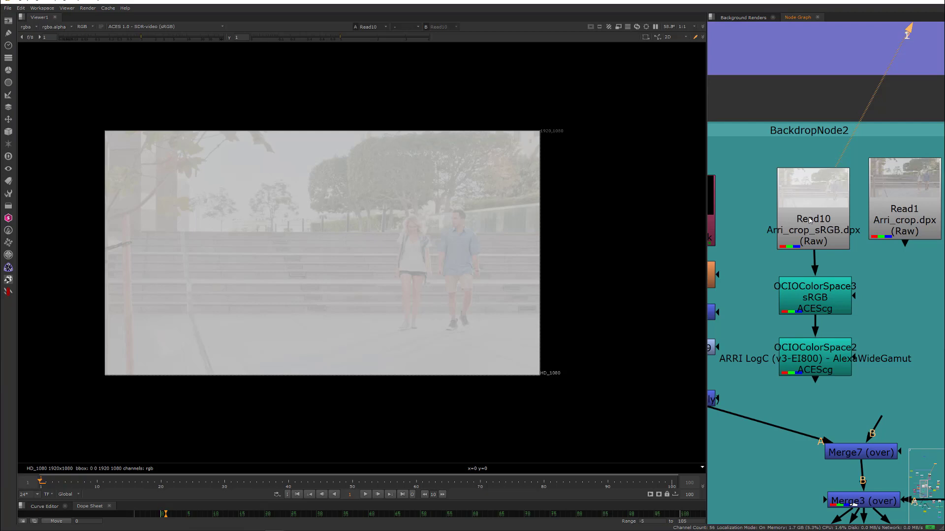
{"action": "left_click", "coordinate": [814, 359]}
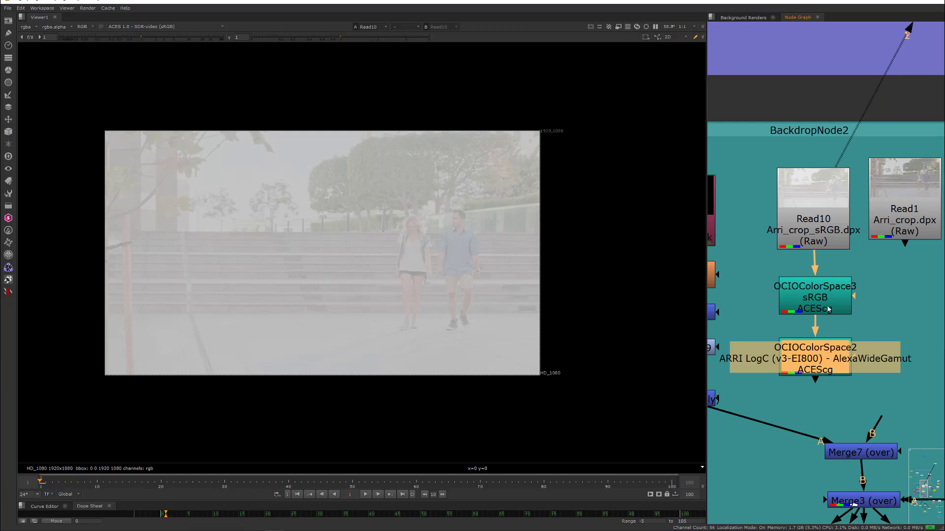
{"action": "left_click", "coordinate": [814, 297]}
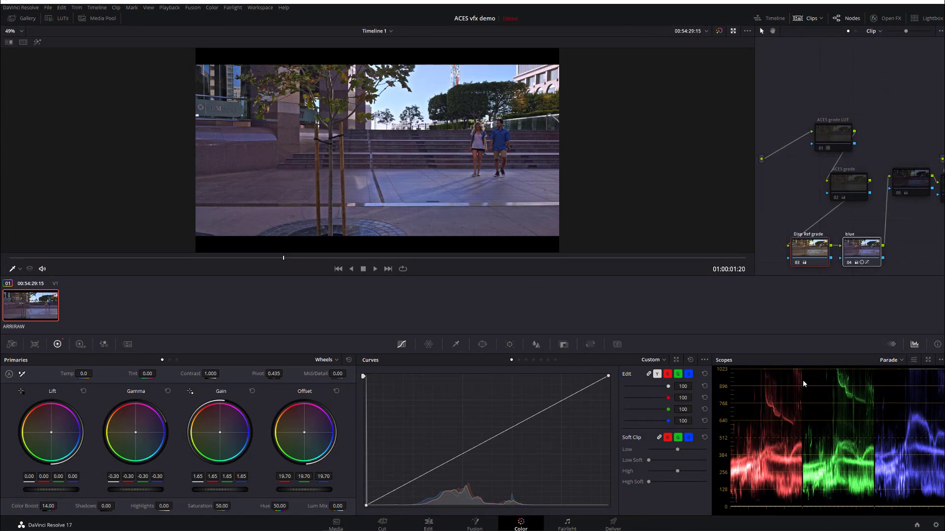
{"action": "mouse_move", "coordinate": [634, 297]}
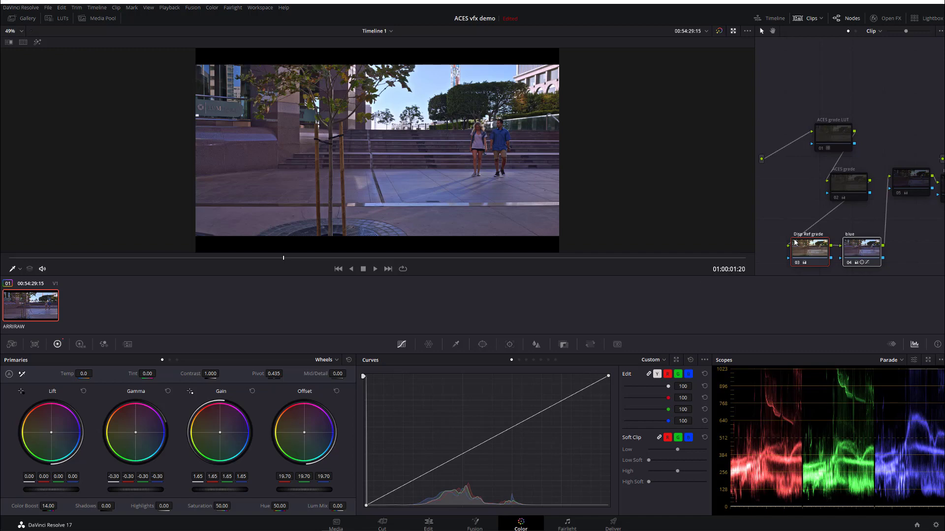
{"action": "mouse_move", "coordinate": [779, 225]}
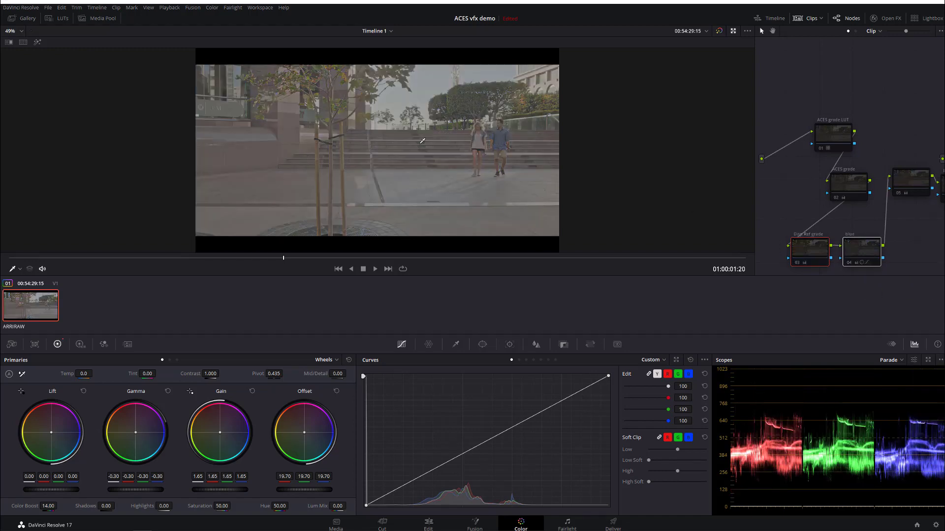
{"action": "mouse_move", "coordinate": [440, 185]}
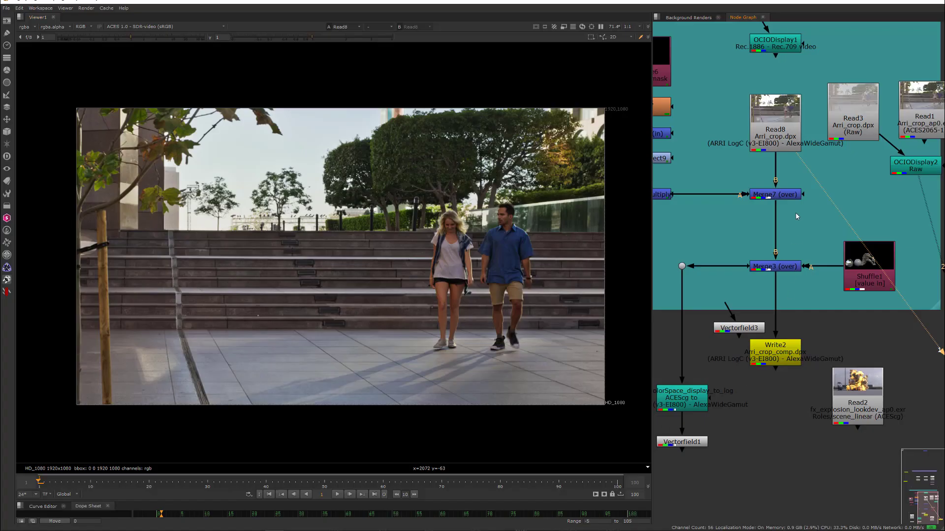
{"action": "mouse_move", "coordinate": [797, 180]}
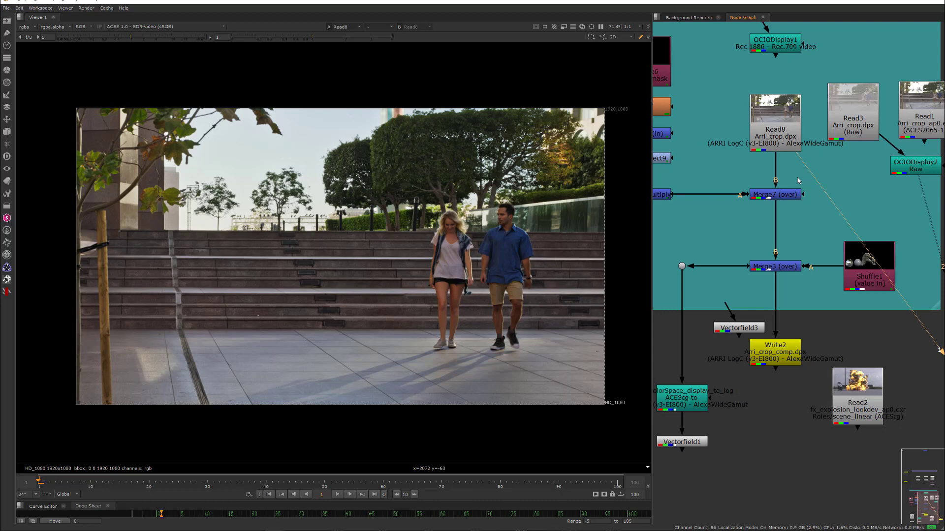
Step: View the Merge3 creature and spheres comp and the Vectorfield3 result in Viewer1
{"action": "left_click", "coordinate": [775, 129]}
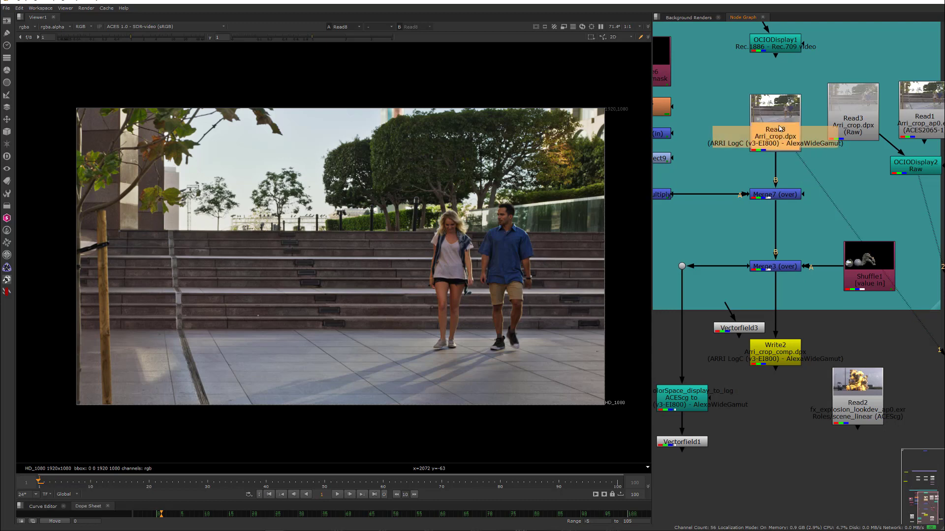
{"action": "left_click", "coordinate": [774, 136]}
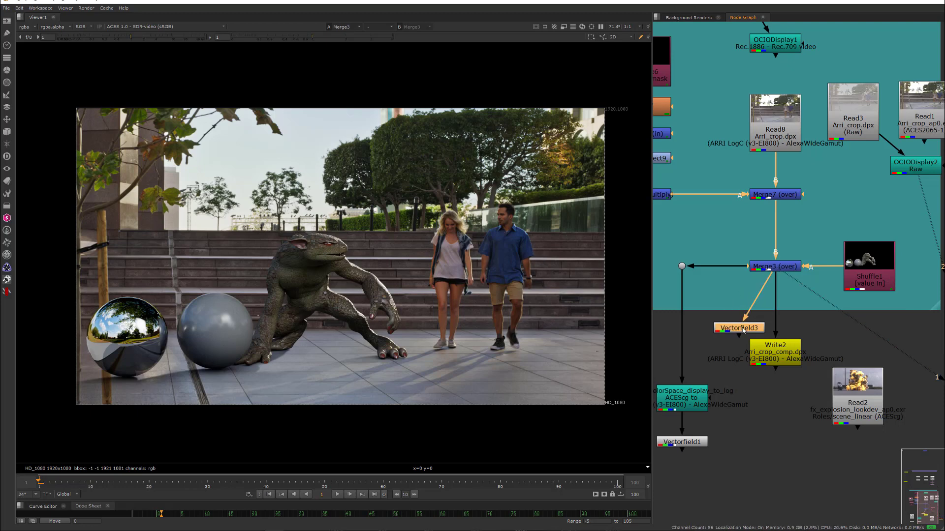
{"action": "left_click", "coordinate": [738, 328]}
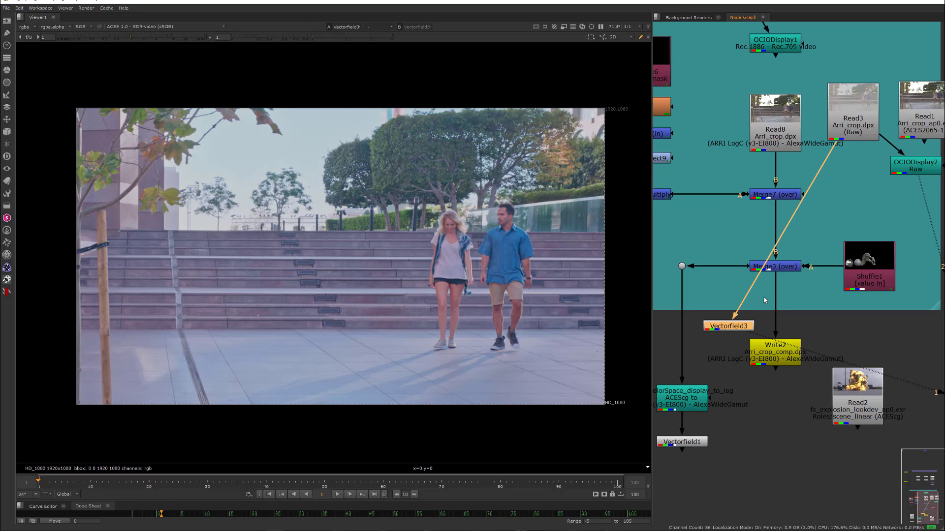
Step: Set the viewer to Raw (USE ONLY FOR CHECKING RENDERS) and view the creature comp through it
{"action": "left_click", "coordinate": [161, 27]}
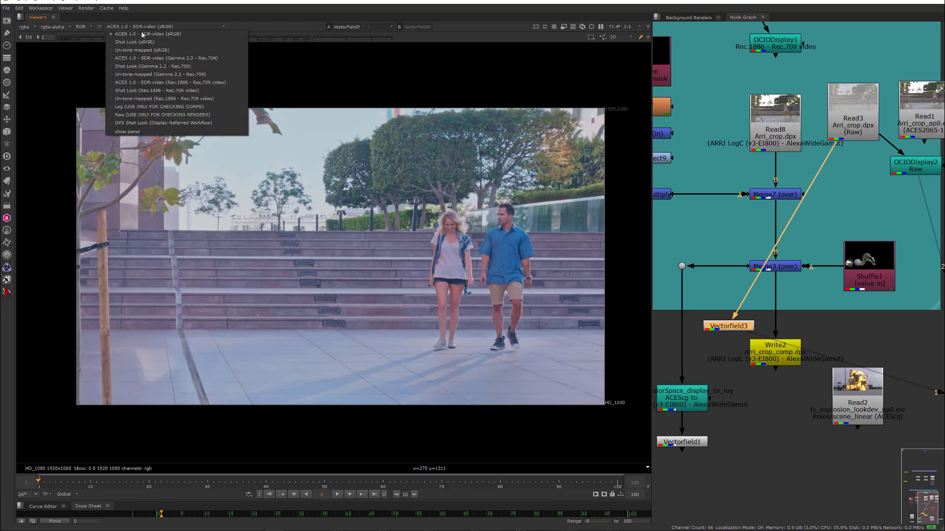
{"action": "left_click", "coordinate": [163, 114]}
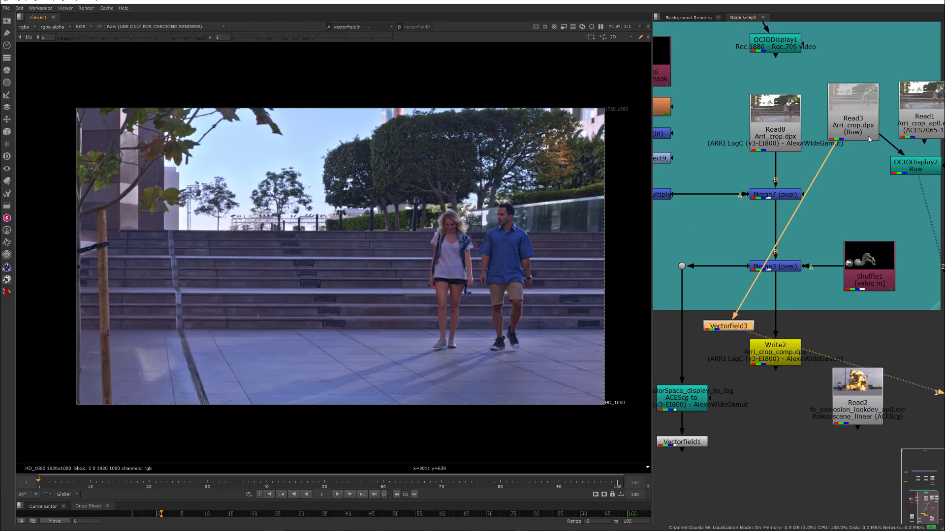
{"action": "left_click", "coordinate": [852, 120]}
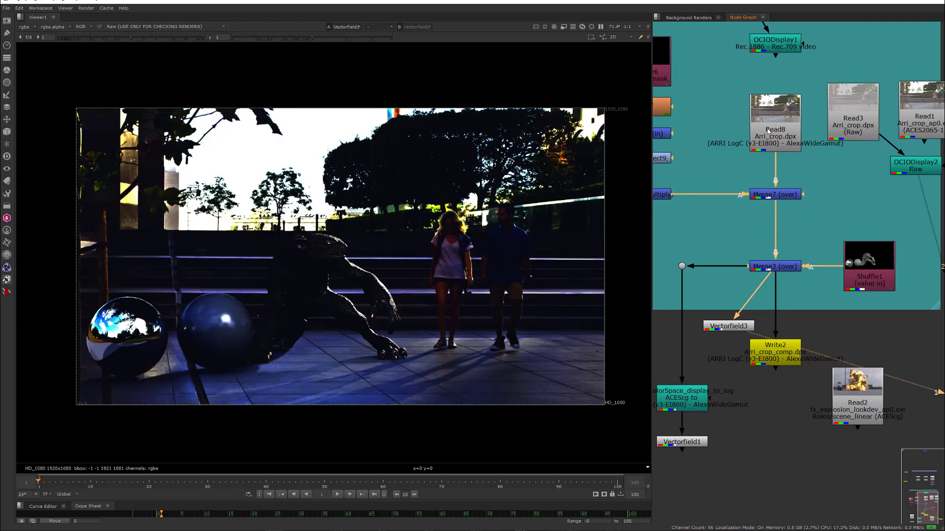
{"action": "left_click", "coordinate": [727, 325]}
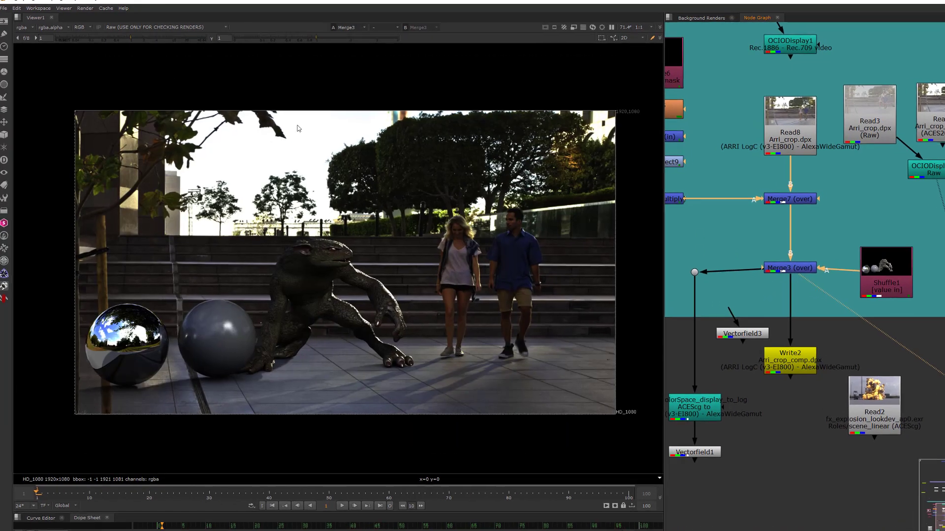
Step: Set the viewer's view transform to DPX Shot Look (Display-Referred Workflow)
{"action": "left_click", "coordinate": [174, 26]}
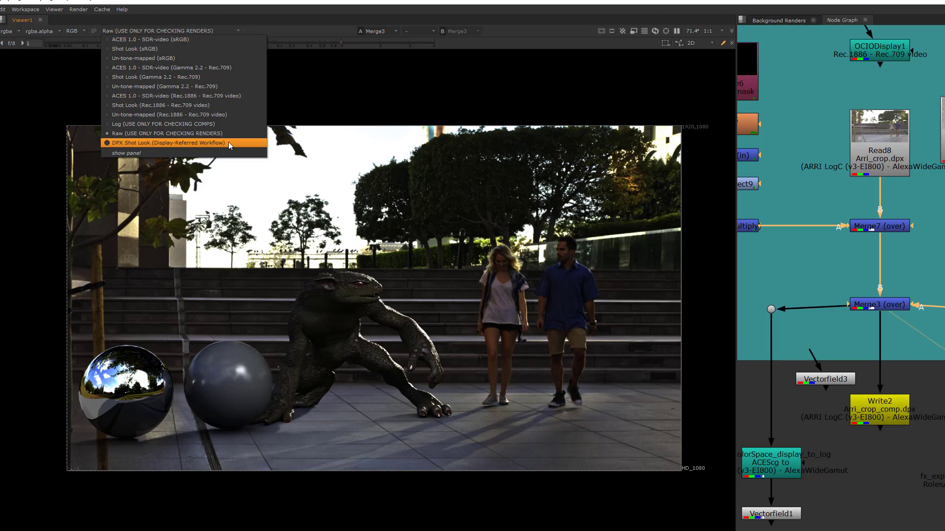
{"action": "left_click", "coordinate": [168, 142]}
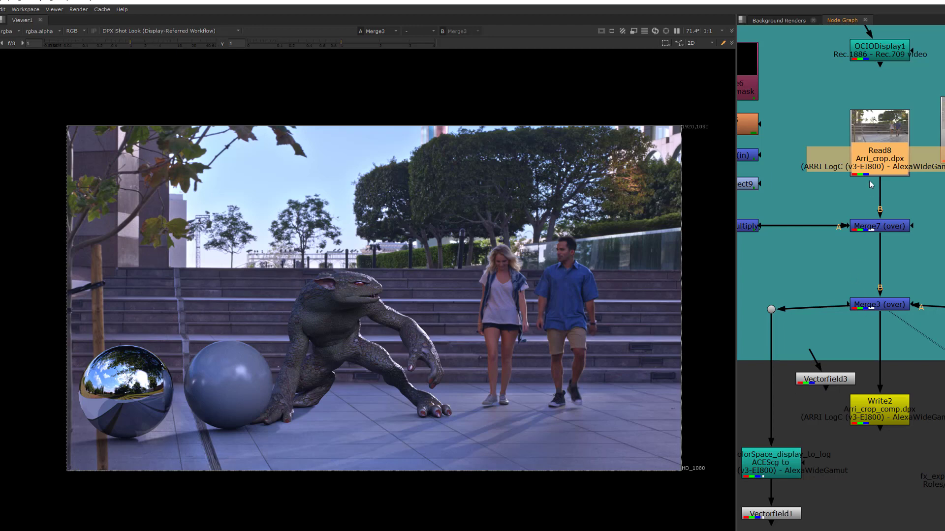
{"action": "mouse_move", "coordinate": [673, 417]}
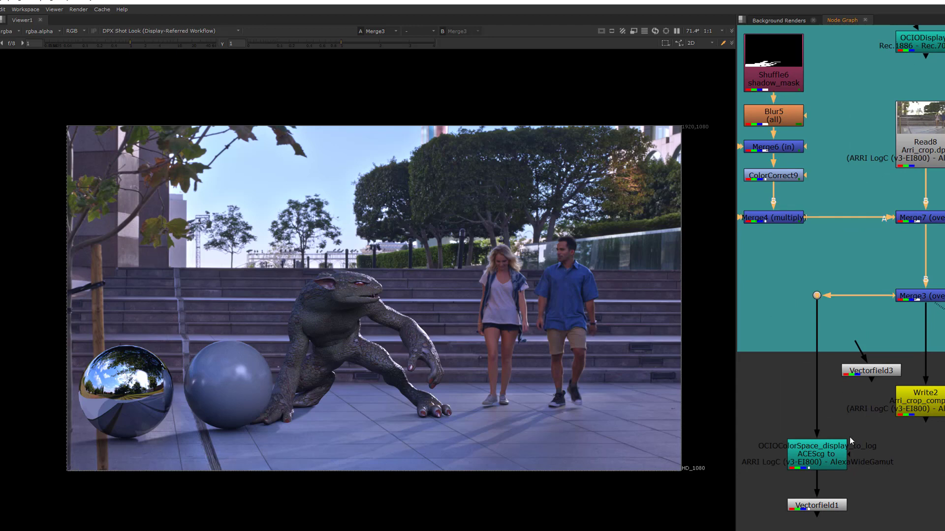
Step: View the display_to_log node's output through Shot Look (sRGB), then return to DPX Shot Look
{"action": "left_click", "coordinate": [163, 30]}
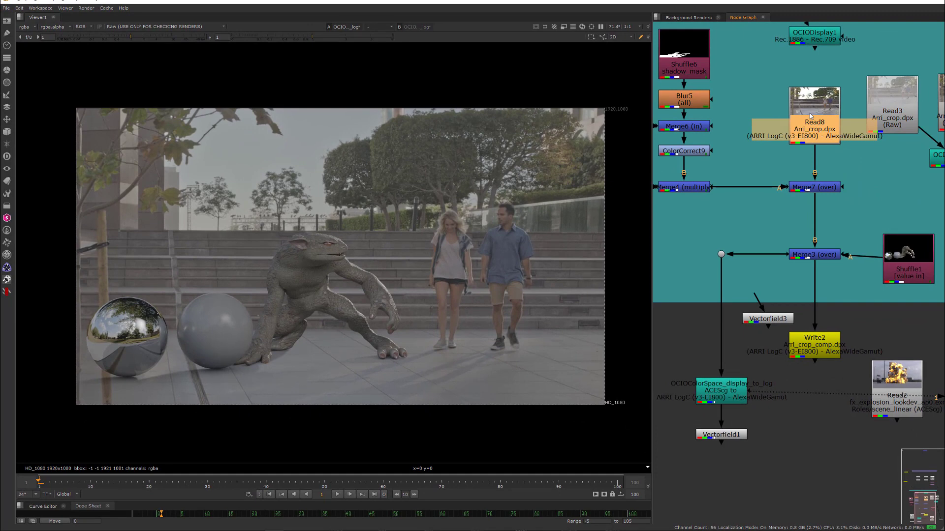
{"action": "mouse_move", "coordinate": [739, 403]}
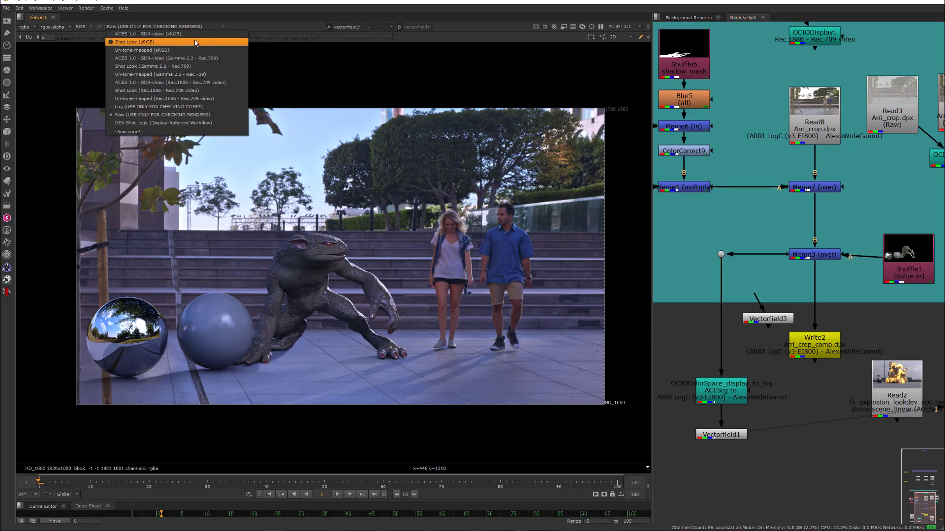
{"action": "left_click", "coordinate": [142, 41]}
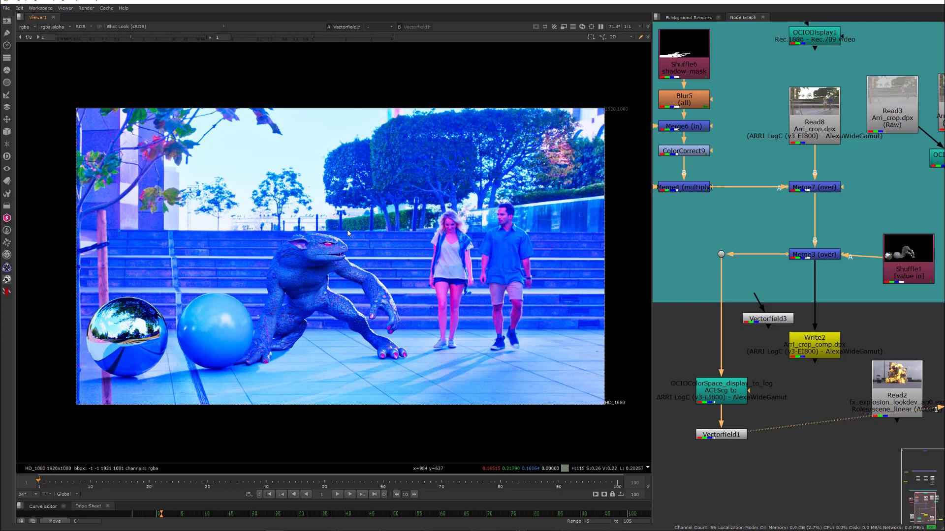
{"action": "mouse_move", "coordinate": [307, 182]}
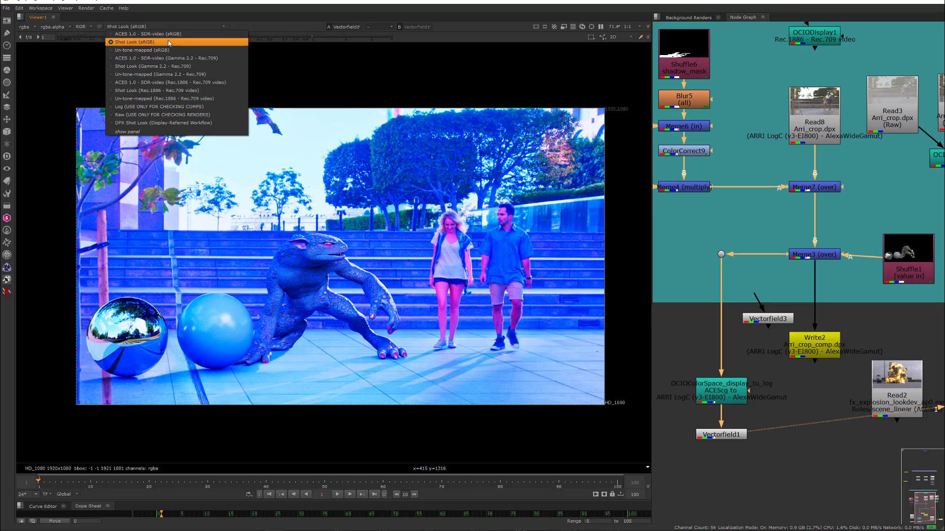
{"action": "left_click", "coordinate": [159, 123]}
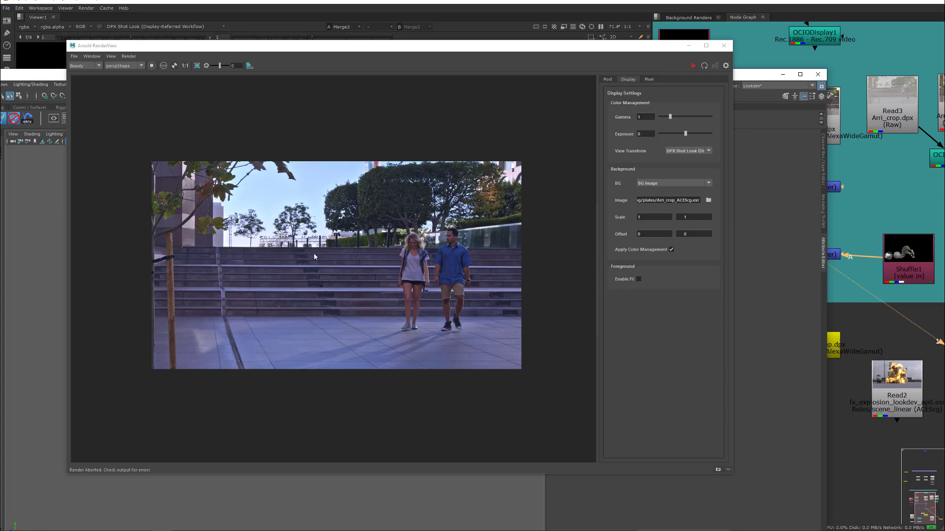
{"action": "mouse_move", "coordinate": [672, 154]}
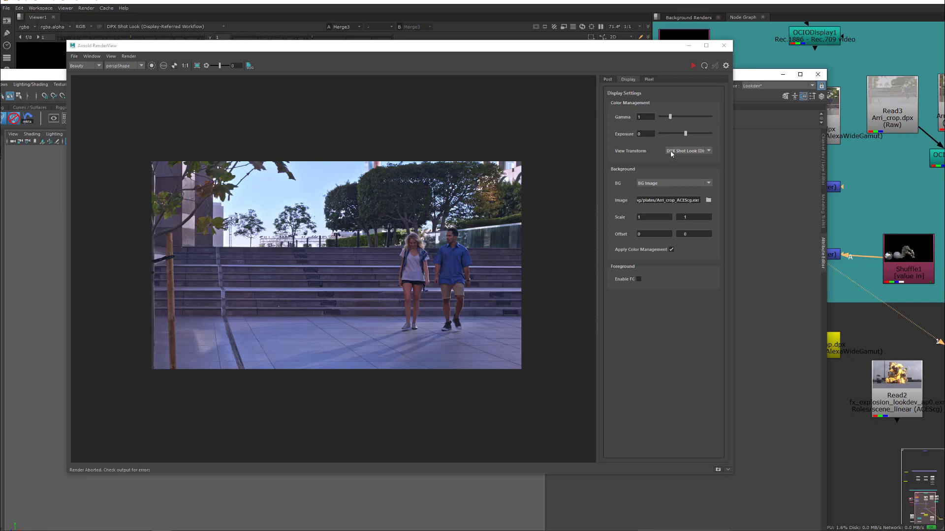
{"action": "mouse_move", "coordinate": [687, 156]}
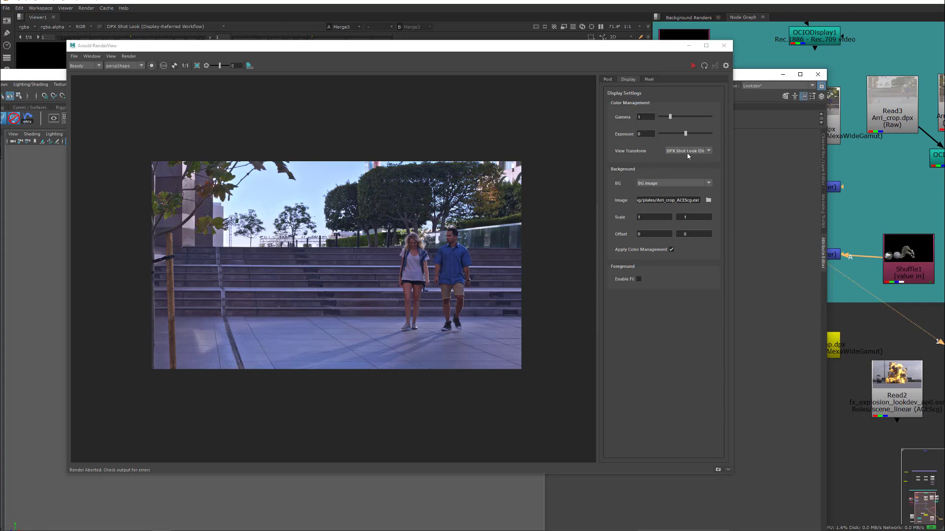
{"action": "mouse_move", "coordinate": [674, 155]}
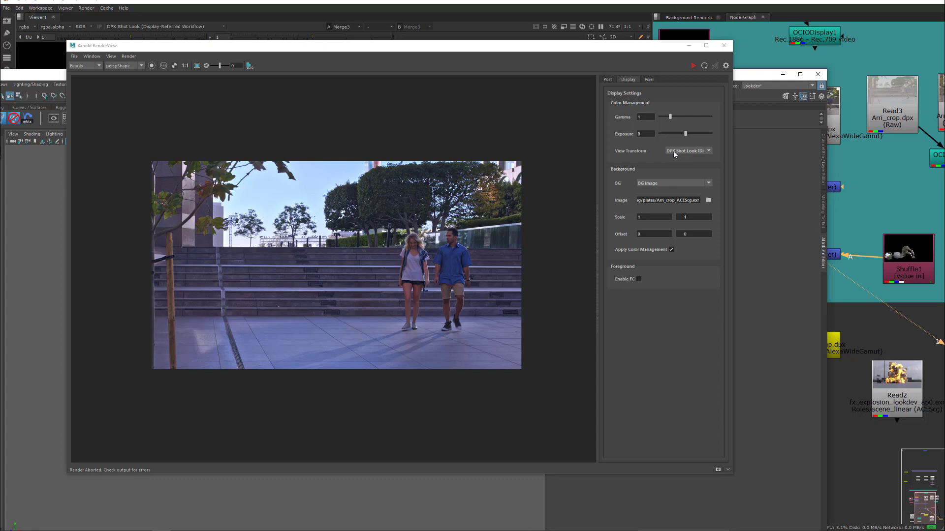
{"action": "mouse_move", "coordinate": [853, 248]}
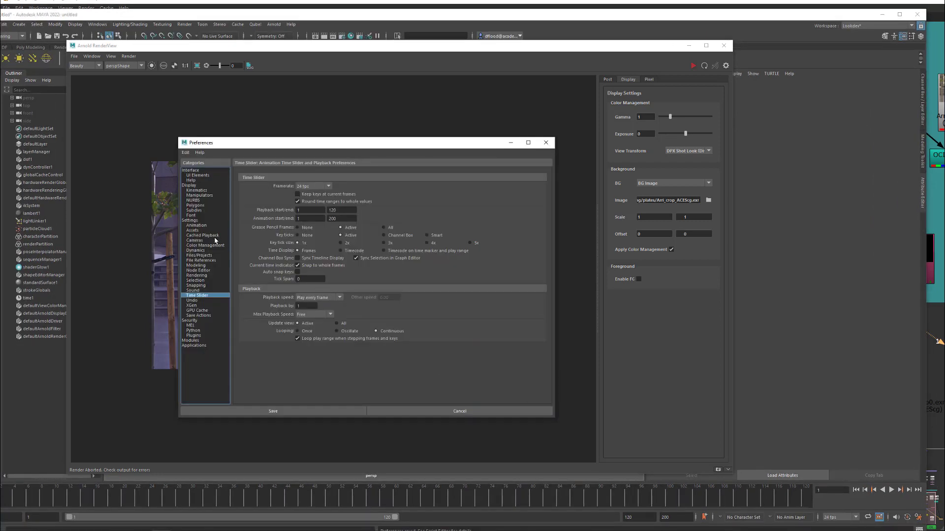
{"action": "left_click", "coordinate": [205, 245]}
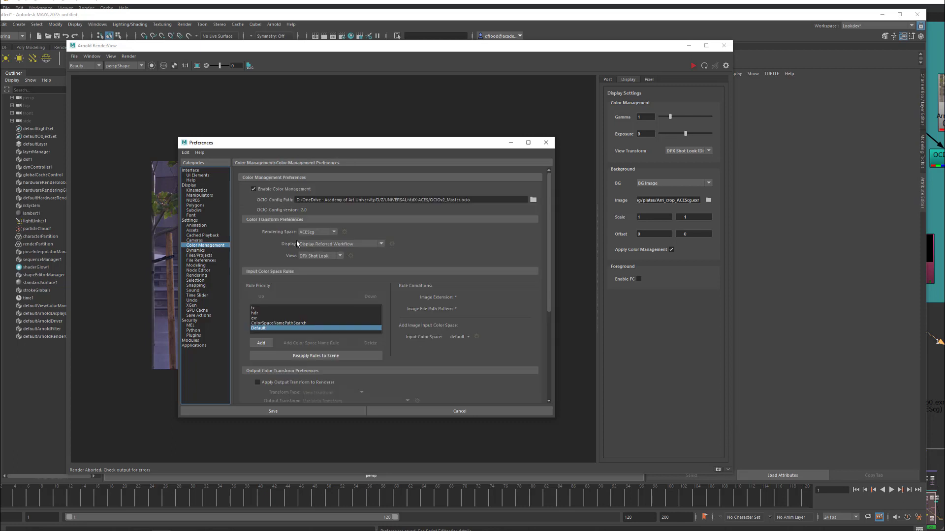
{"action": "left_click", "coordinate": [379, 243]}
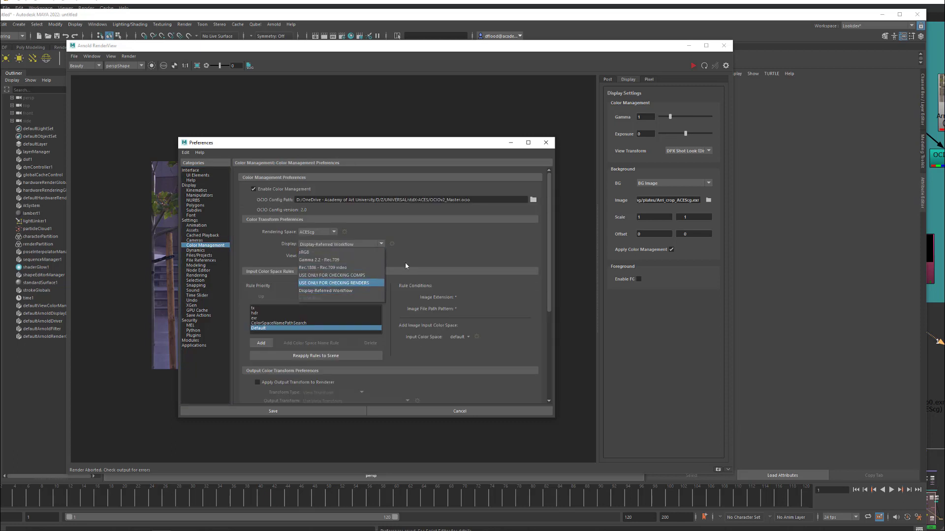
{"action": "left_click", "coordinate": [459, 411]}
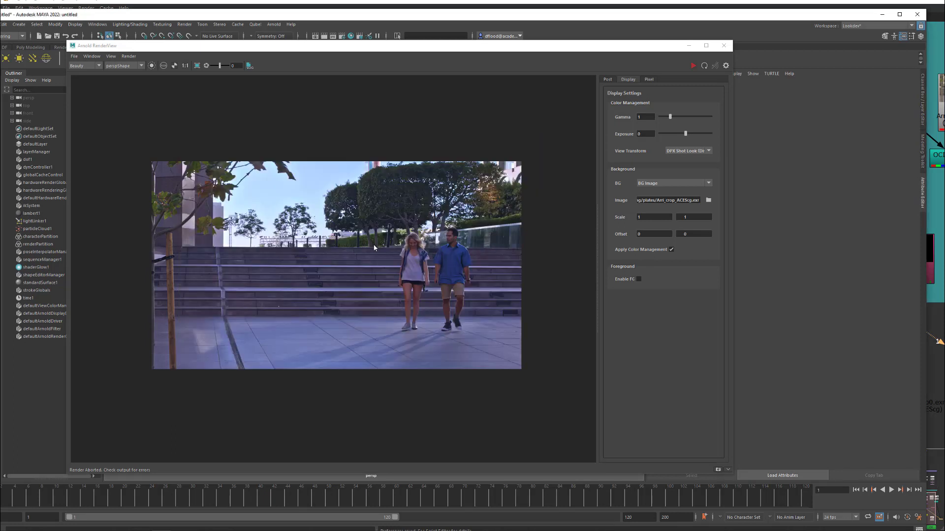
{"action": "mouse_move", "coordinate": [379, 266]}
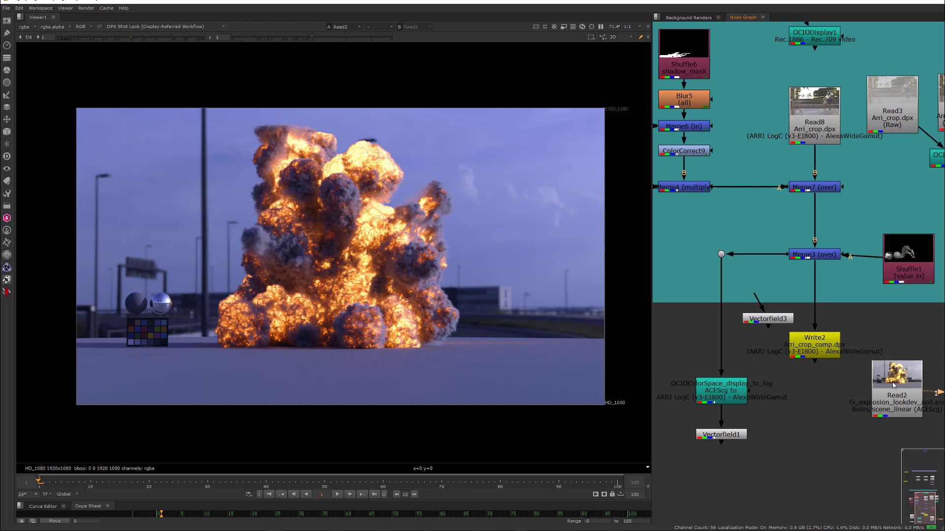
{"action": "mouse_move", "coordinate": [374, 216]}
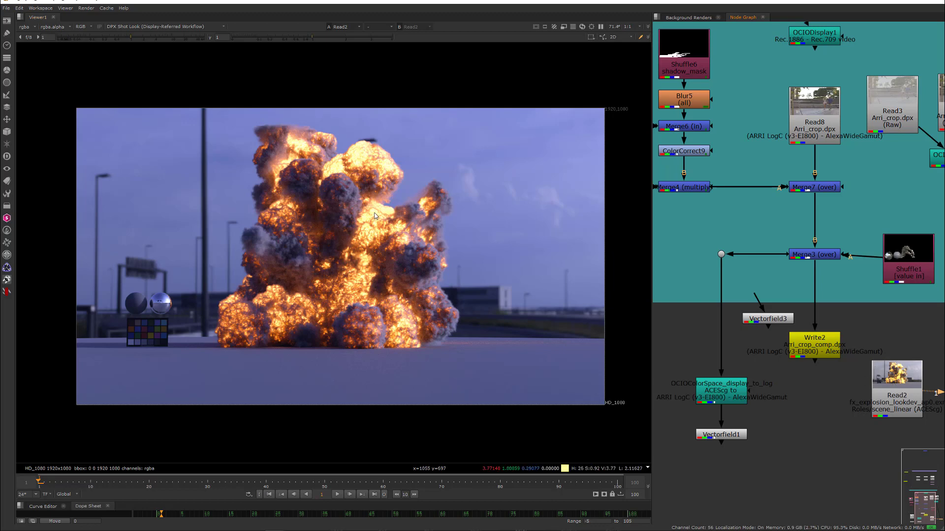
{"action": "mouse_move", "coordinate": [368, 225]}
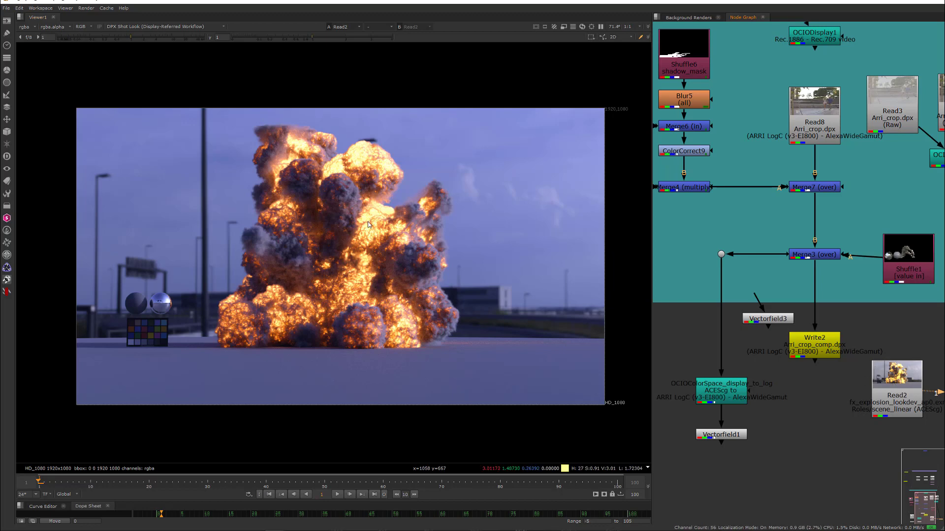
{"action": "mouse_move", "coordinate": [375, 213]}
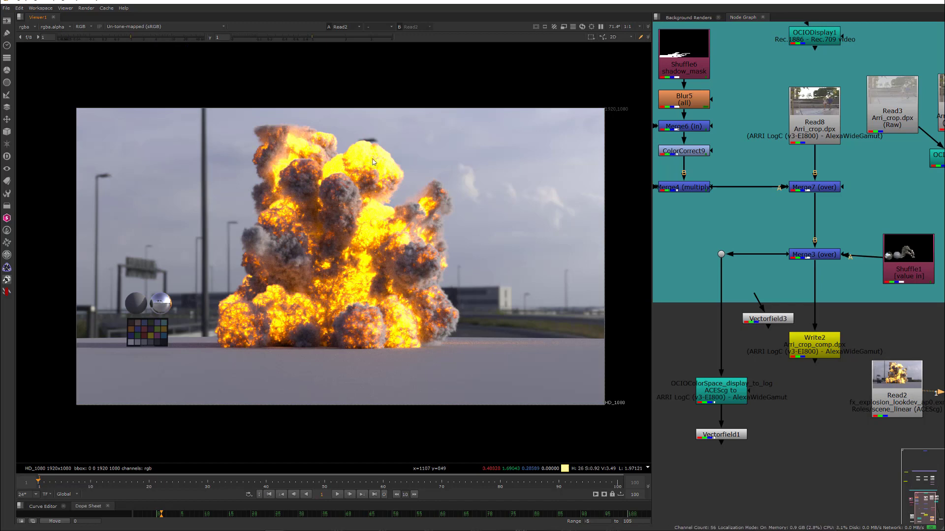
{"action": "mouse_move", "coordinate": [483, 317]}
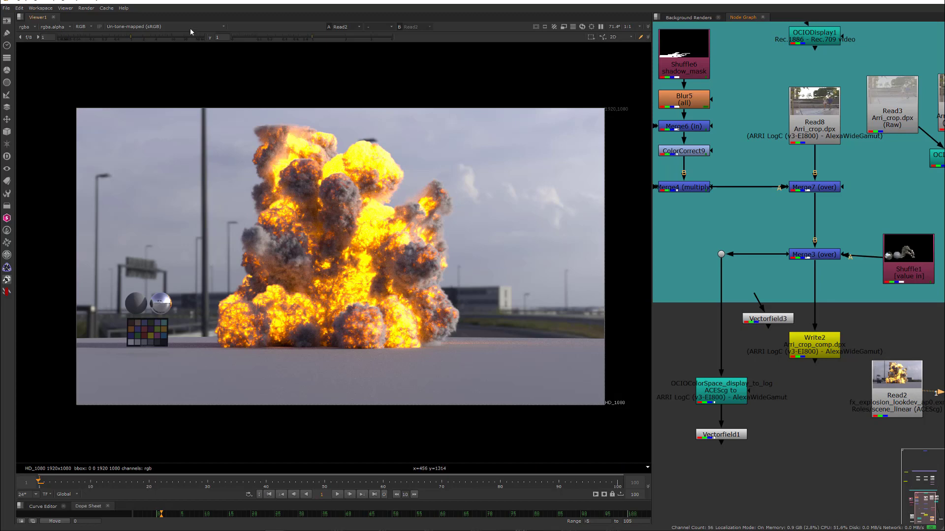
Step: Compare the explosion render under DPX Shot Look, then ACES 1.0 SDR-video (sRGB)
{"action": "left_click", "coordinate": [159, 26]}
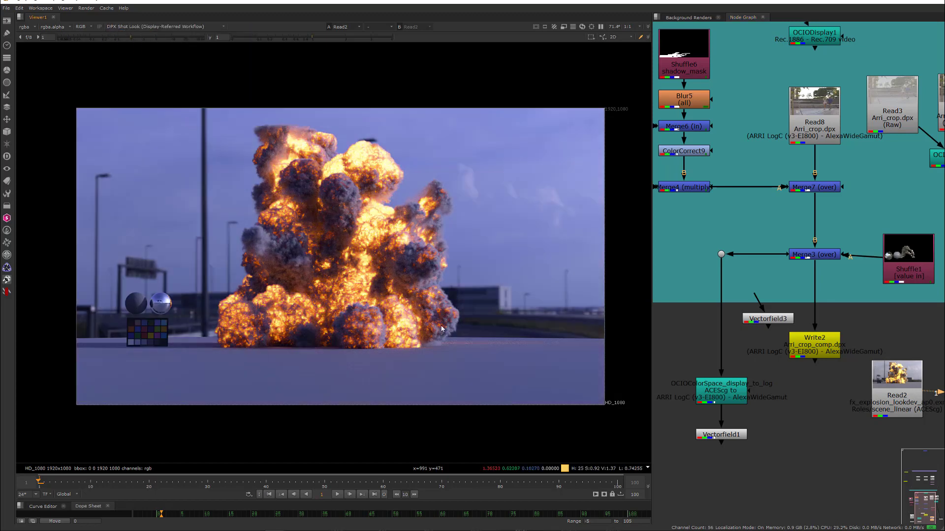
{"action": "mouse_move", "coordinate": [372, 225]}
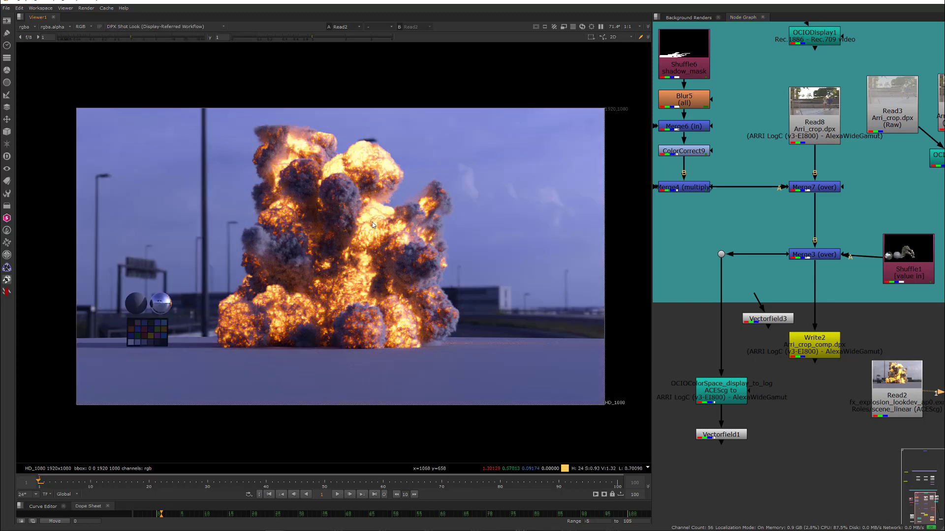
{"action": "left_click", "coordinate": [153, 26]}
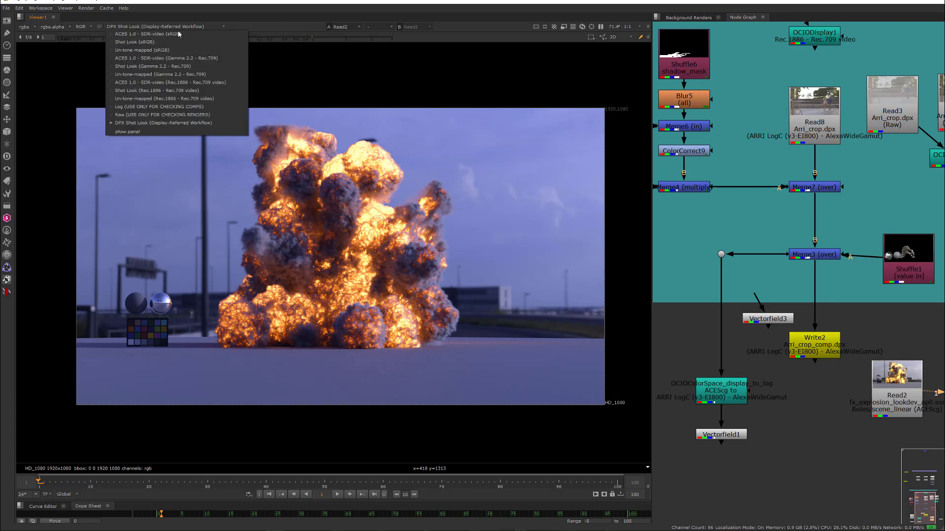
{"action": "left_click", "coordinate": [147, 34]}
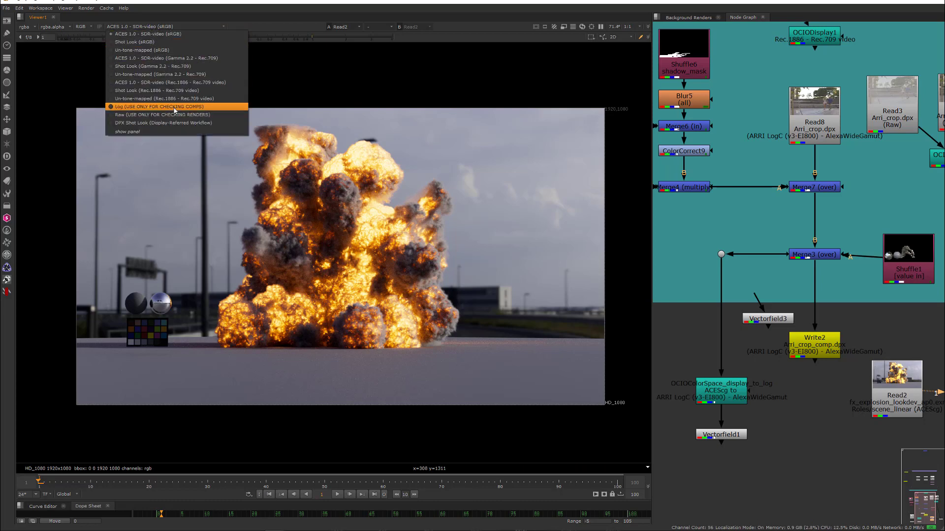
{"action": "mouse_move", "coordinate": [174, 123]}
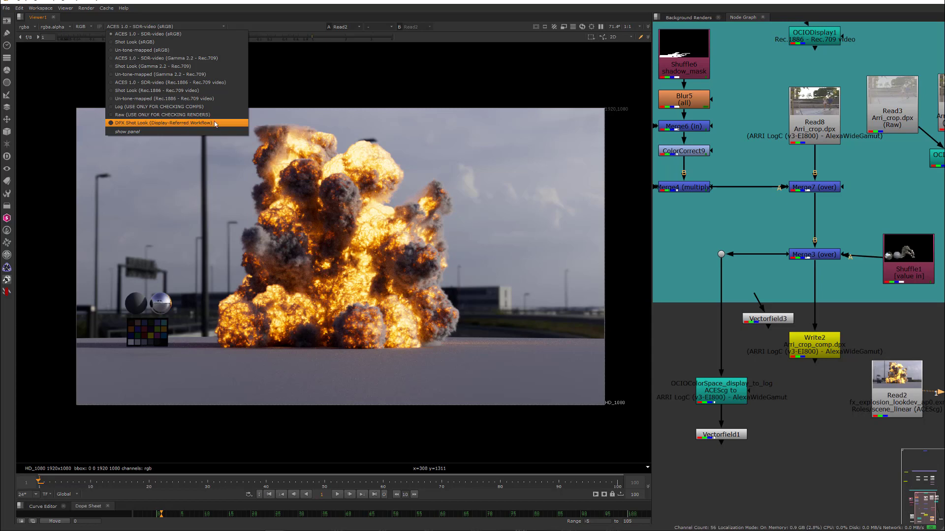
Step: Switch the viewer transform back to DPX Shot Look to re-examine the explosion
{"action": "left_click", "coordinate": [175, 123]}
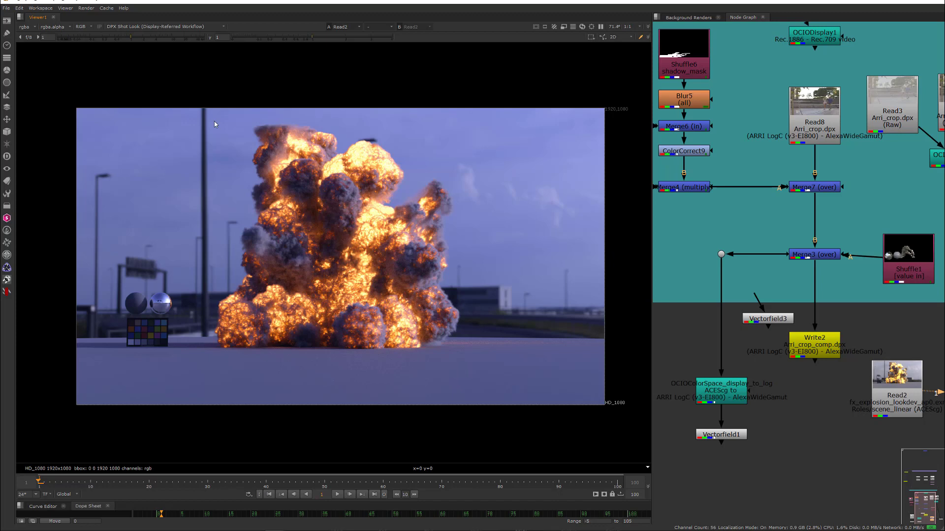
{"action": "mouse_move", "coordinate": [222, 204]}
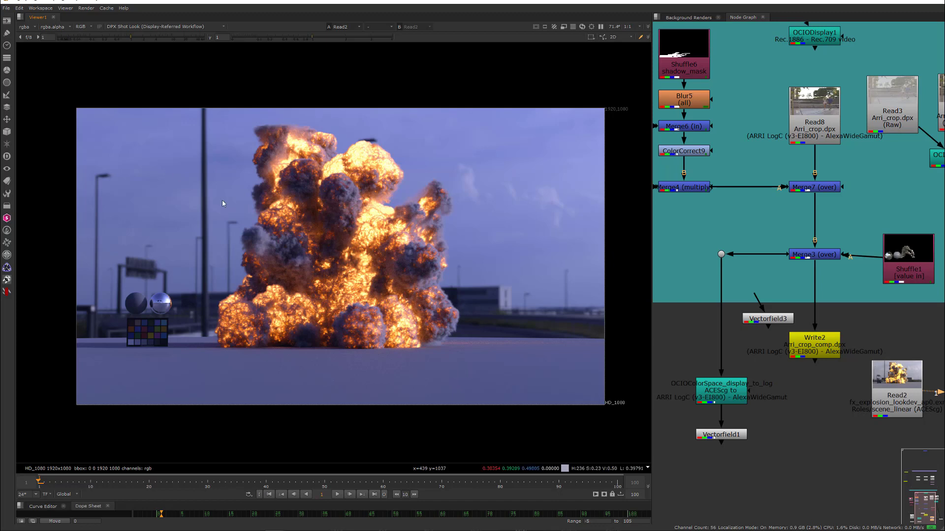
{"action": "mouse_move", "coordinate": [388, 237]}
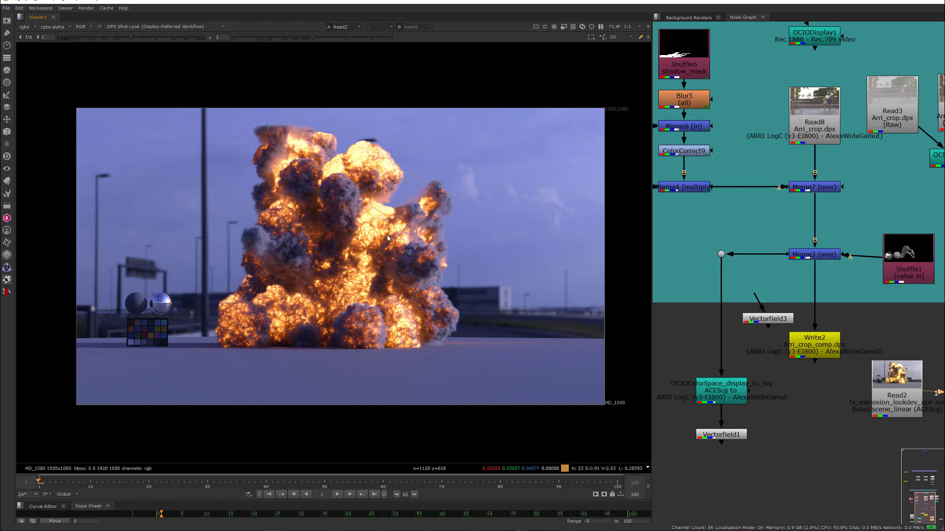
{"action": "mouse_move", "coordinate": [222, 28]}
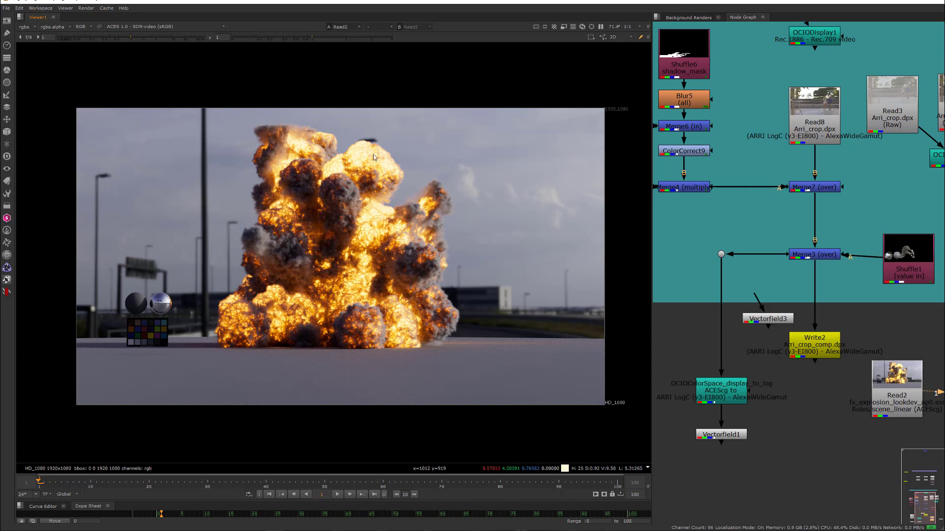
{"action": "mouse_move", "coordinate": [199, 94]}
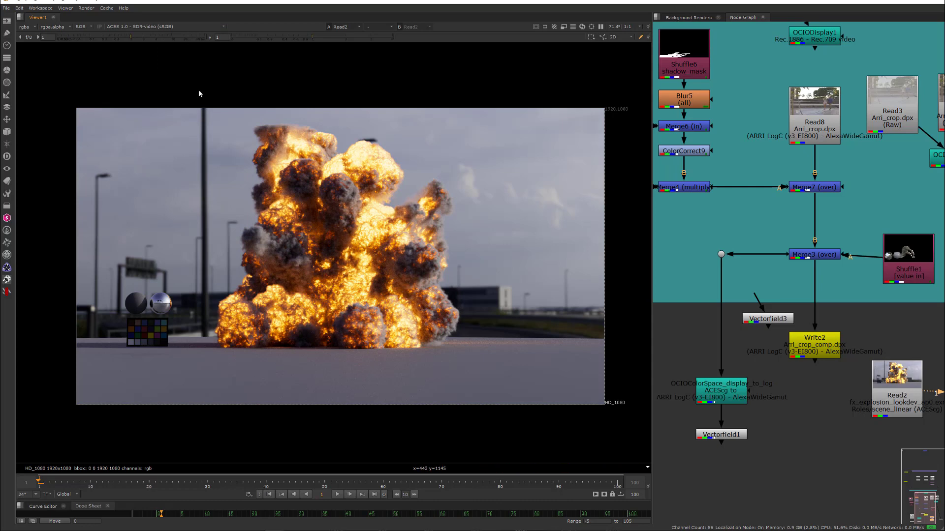